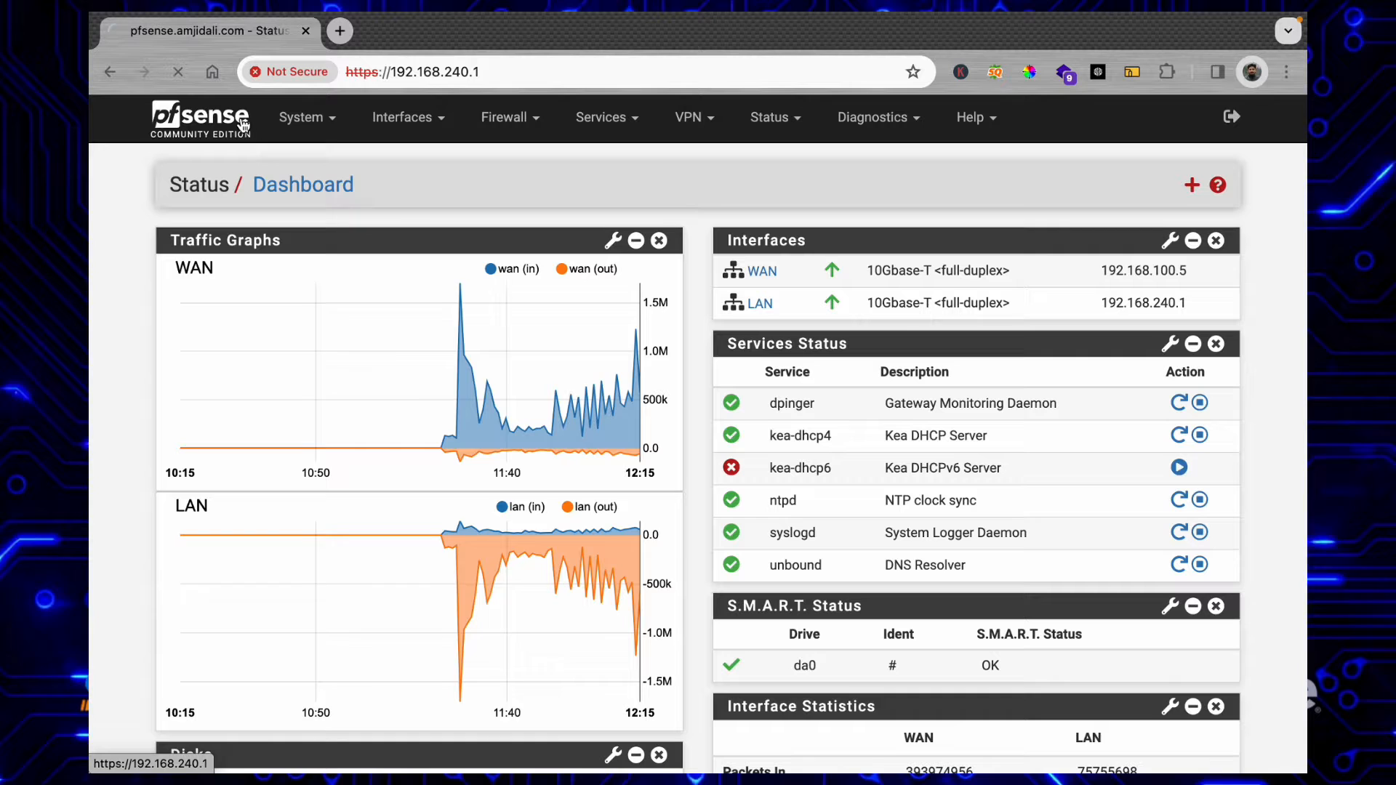
Step: Go to Firewall > Schedules, which lists no schedules yet
left_click(509, 116)
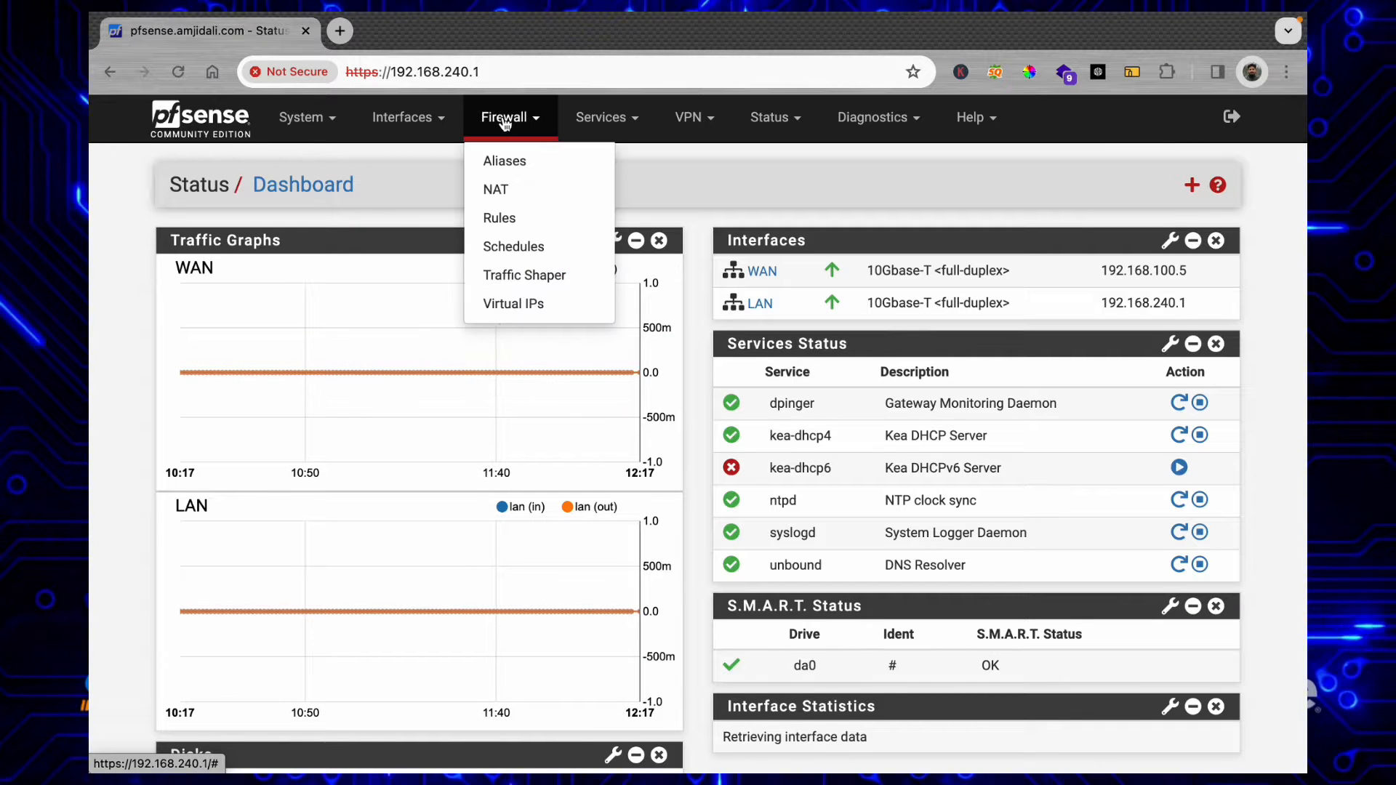
left_click(514, 247)
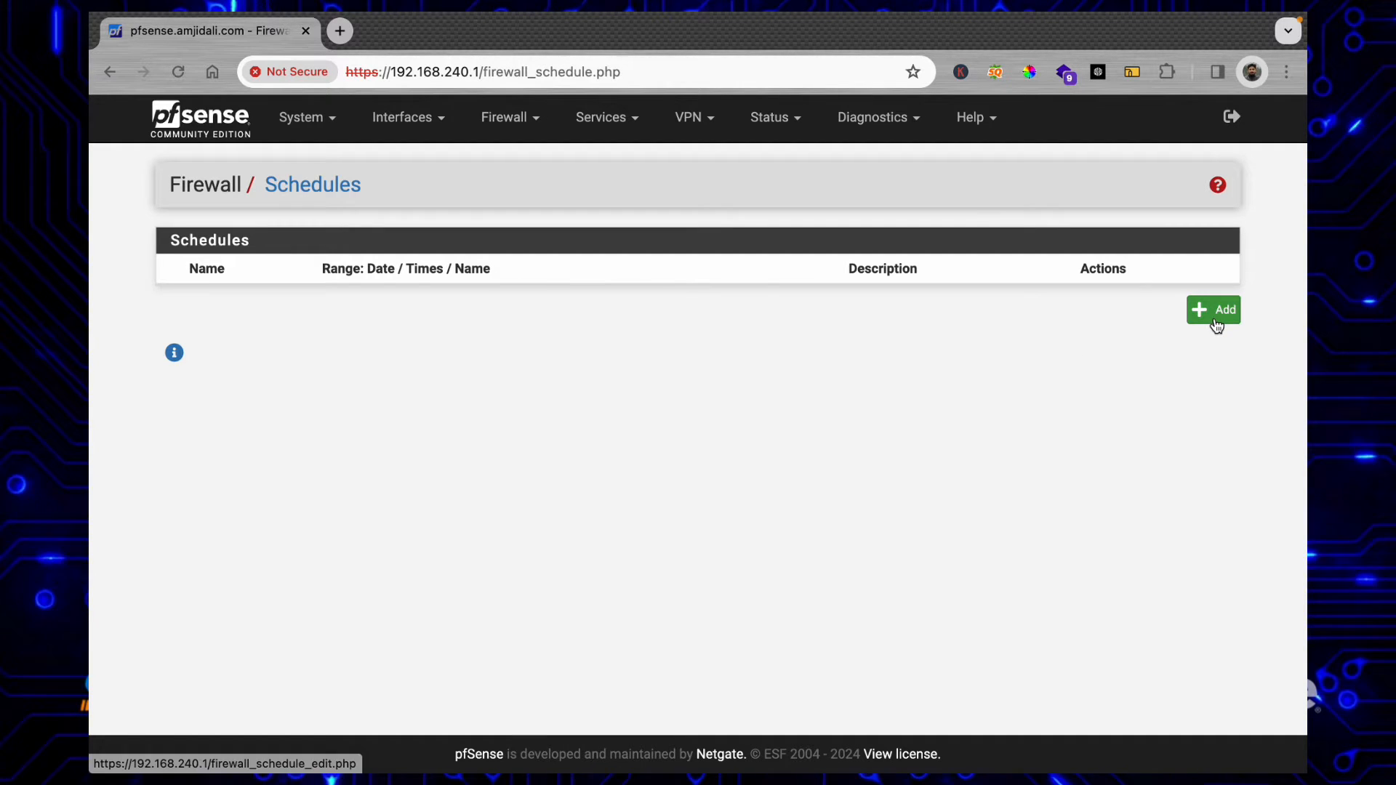
Step: Add a new schedule named 'sleeptime' with description 'Time to Sleep'
left_click(1213, 310)
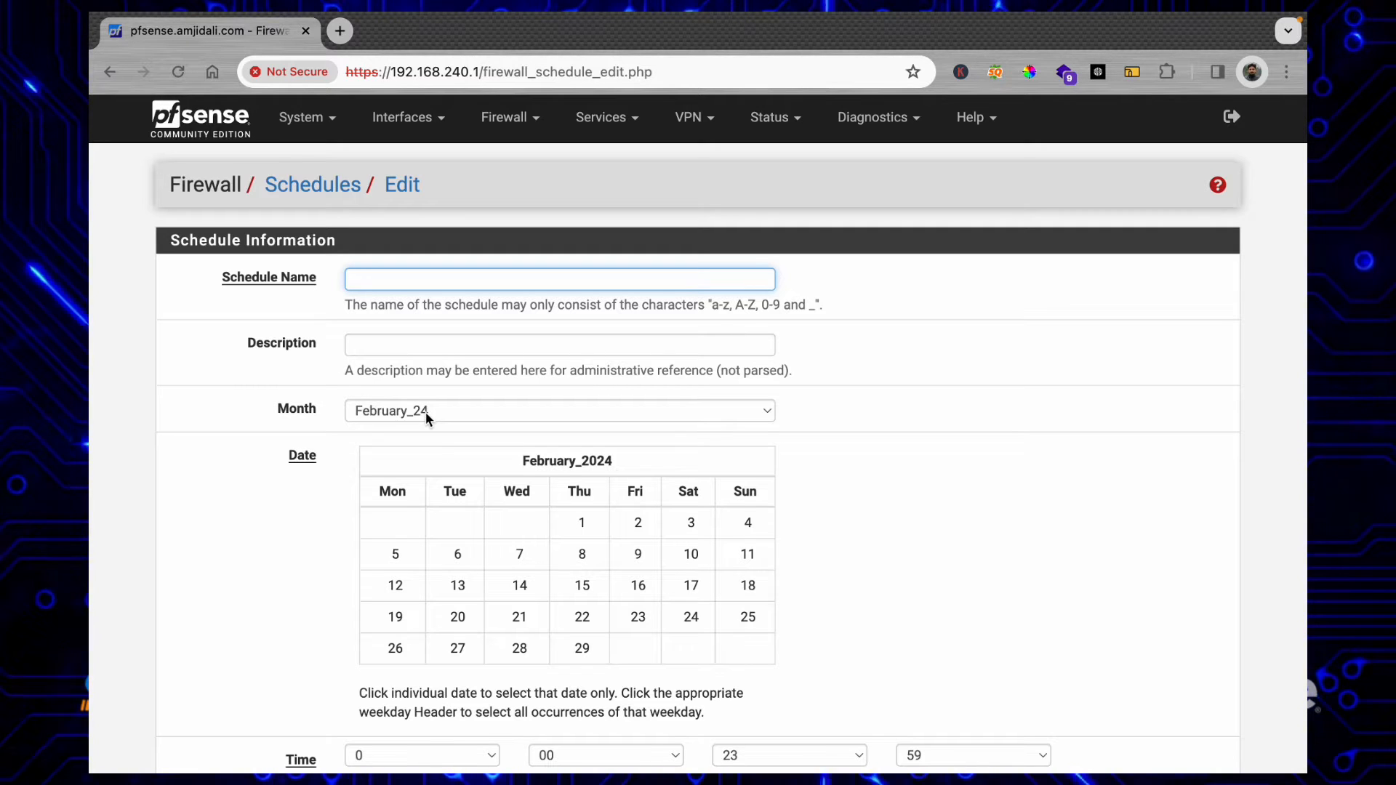
scroll("down", 3)
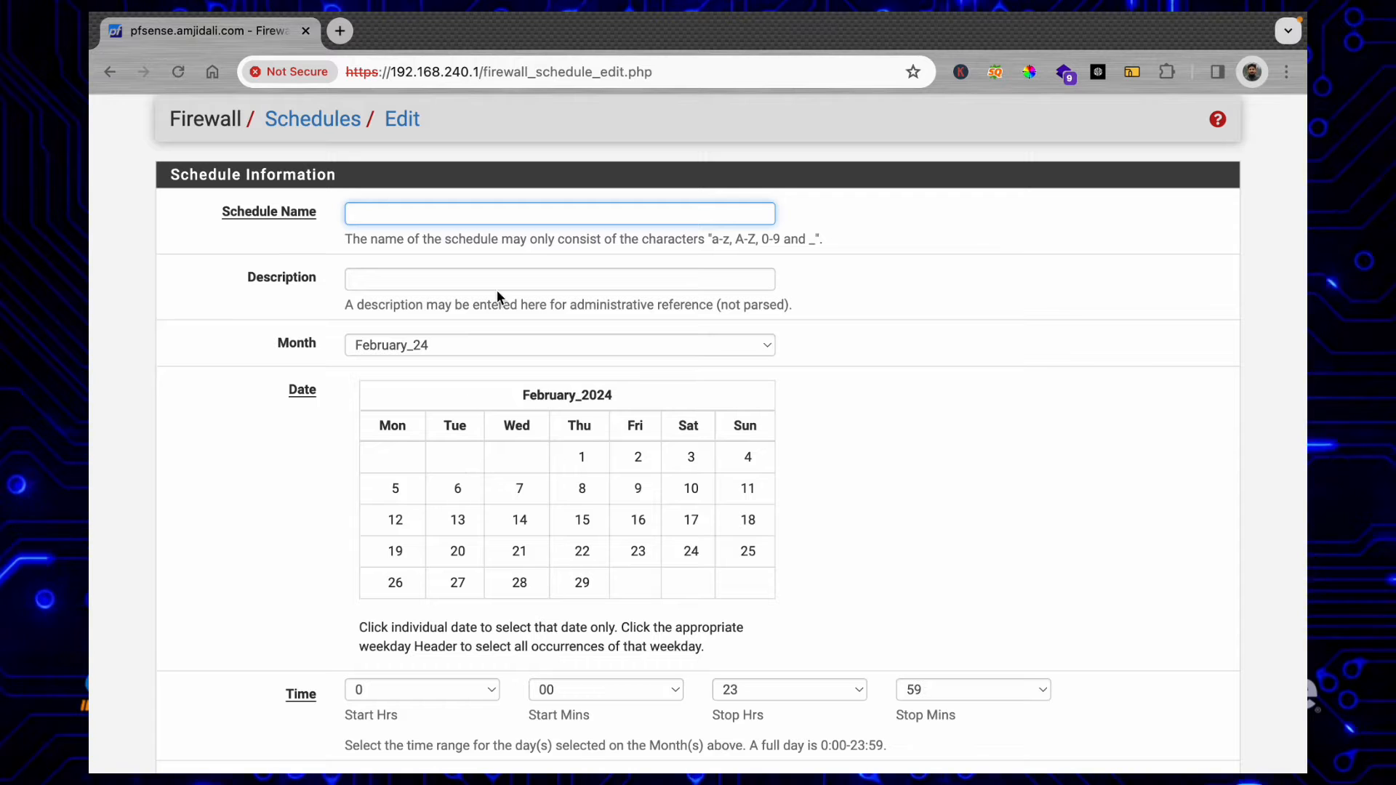
type("s")
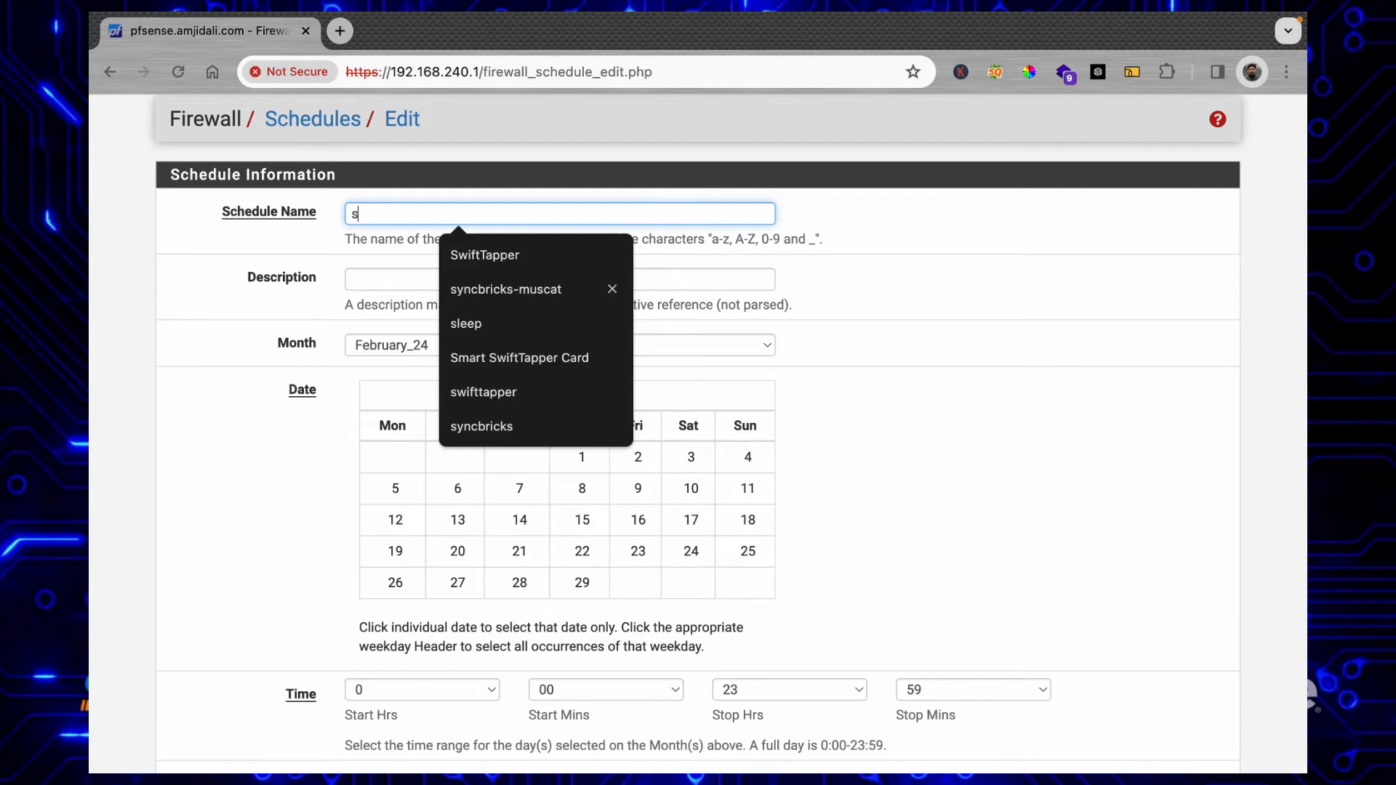
type("leeptime")
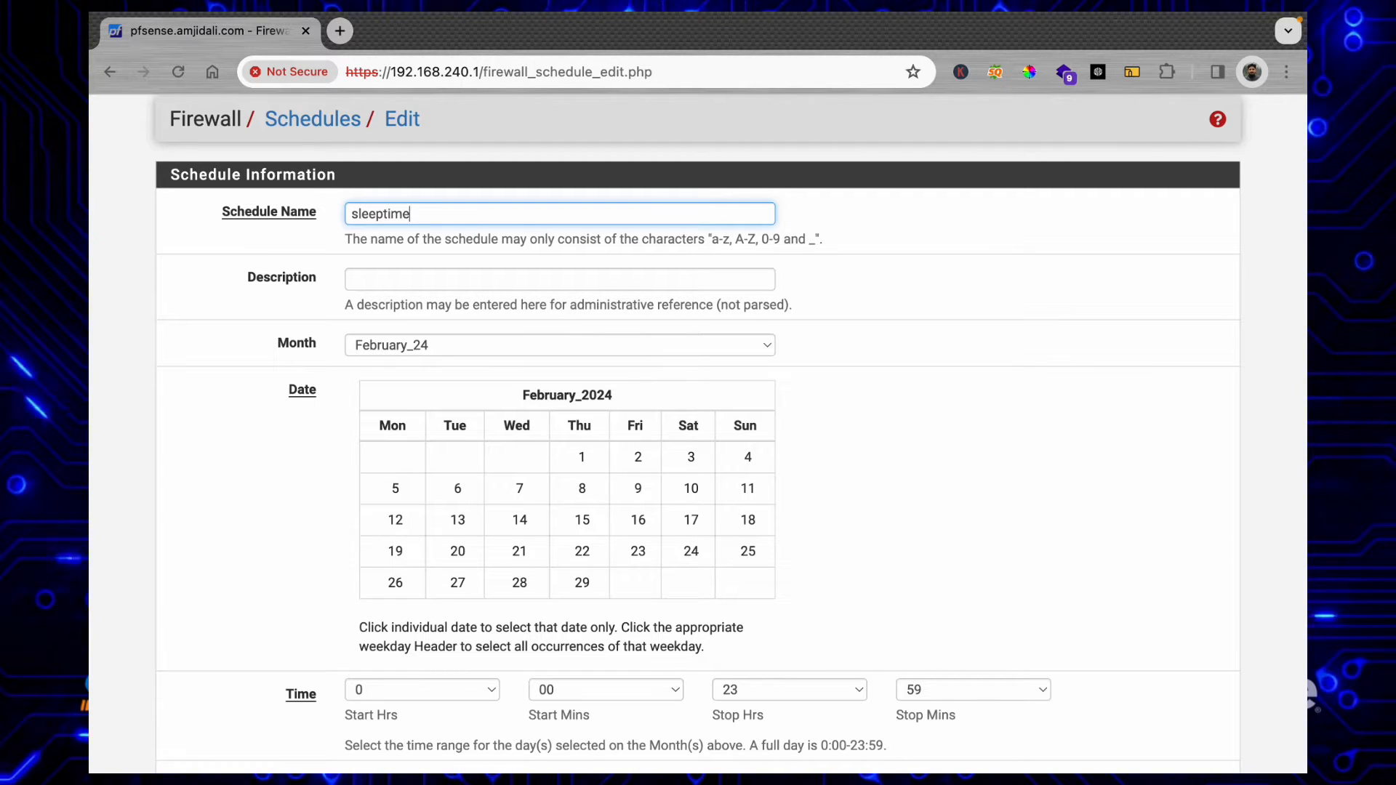
left_click(558, 279)
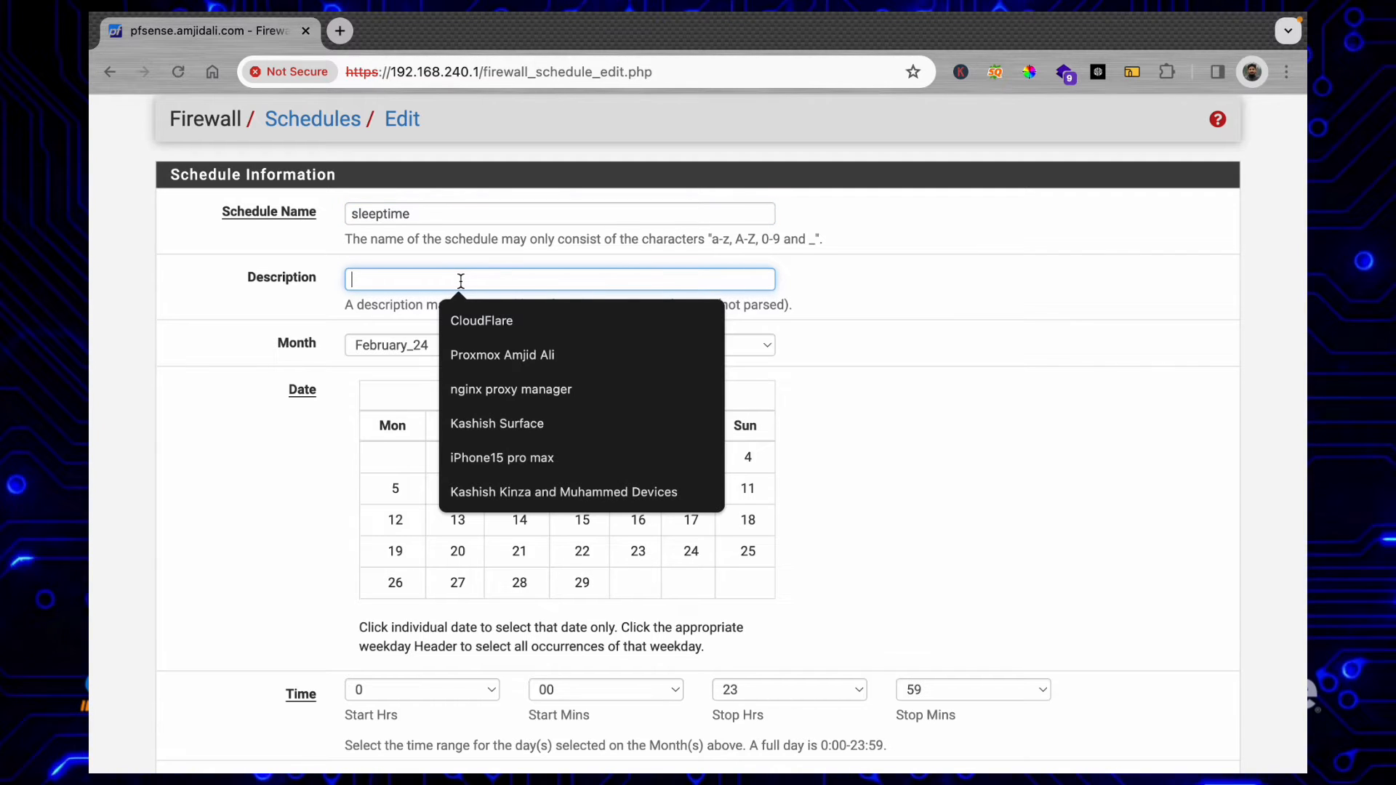
type("Time to Sleep")
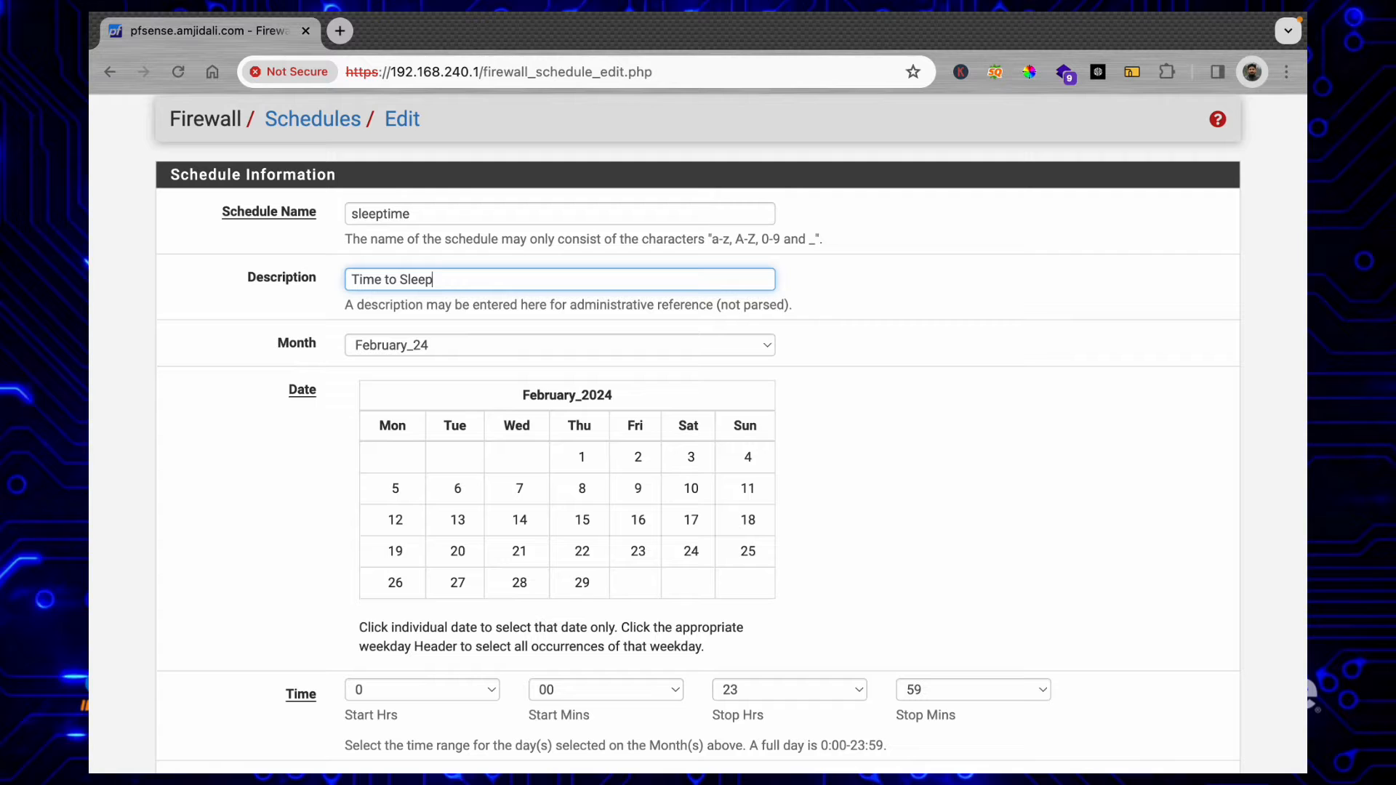
Step: Pick February 13 and other dates, then select all Mondays and Tuesdays
left_click(457, 521)
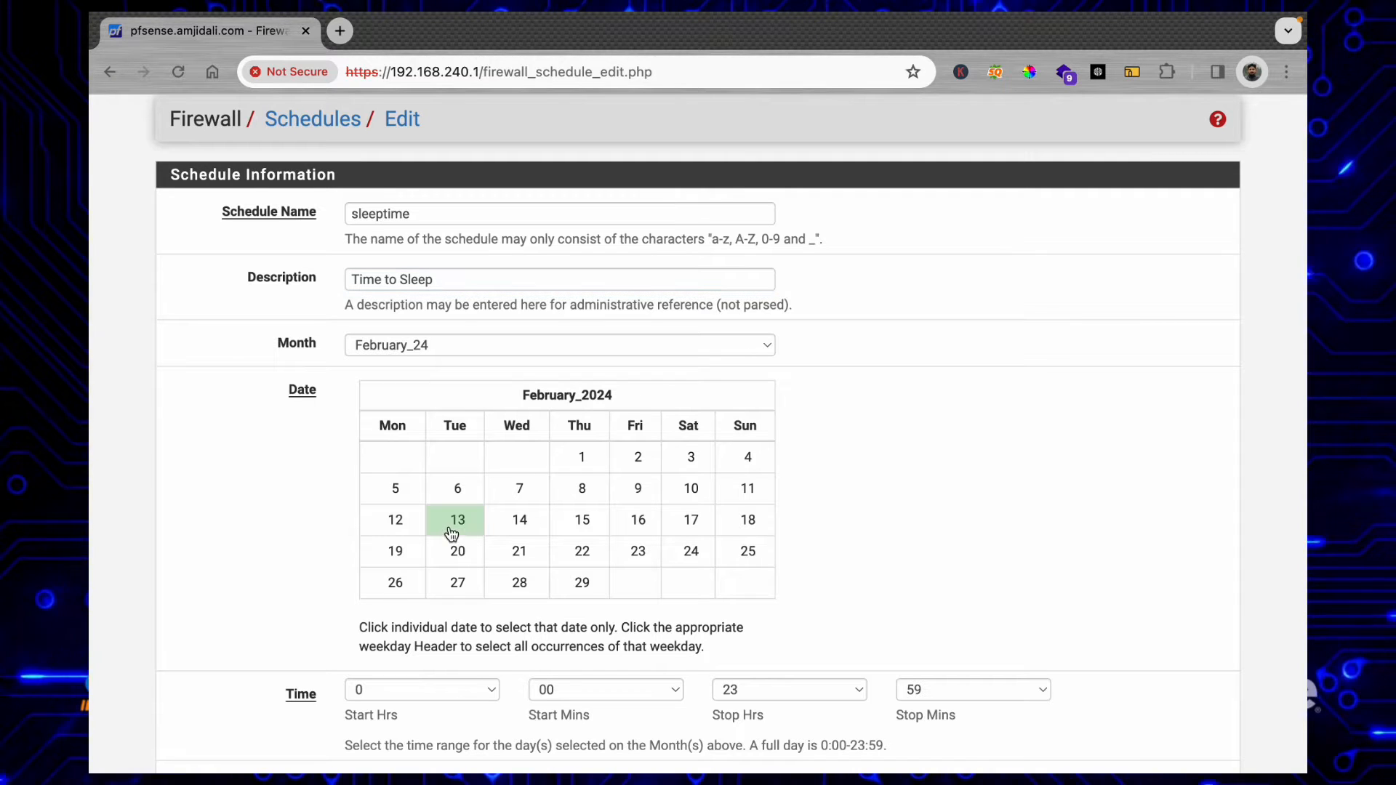
left_click(690, 489)
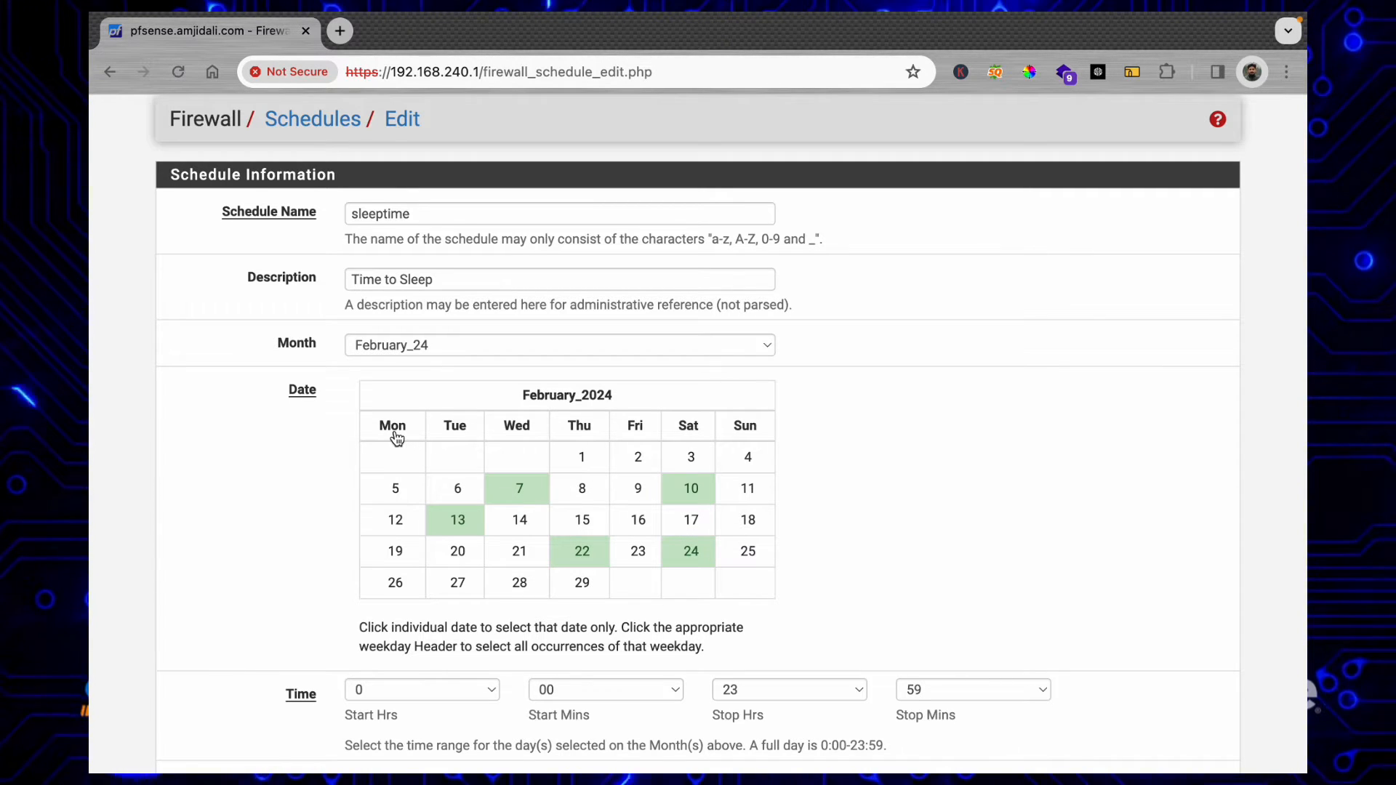
left_click(391, 426)
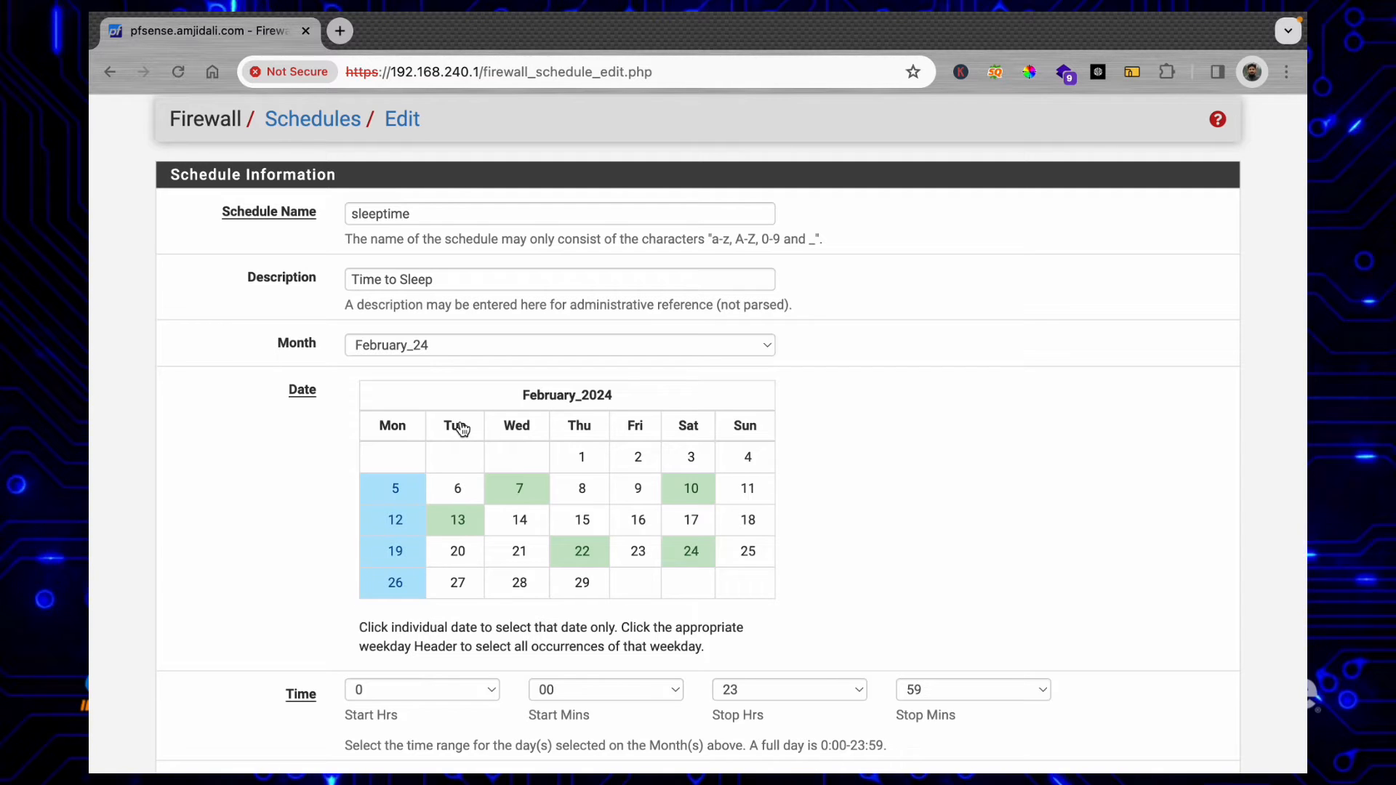
left_click(579, 426)
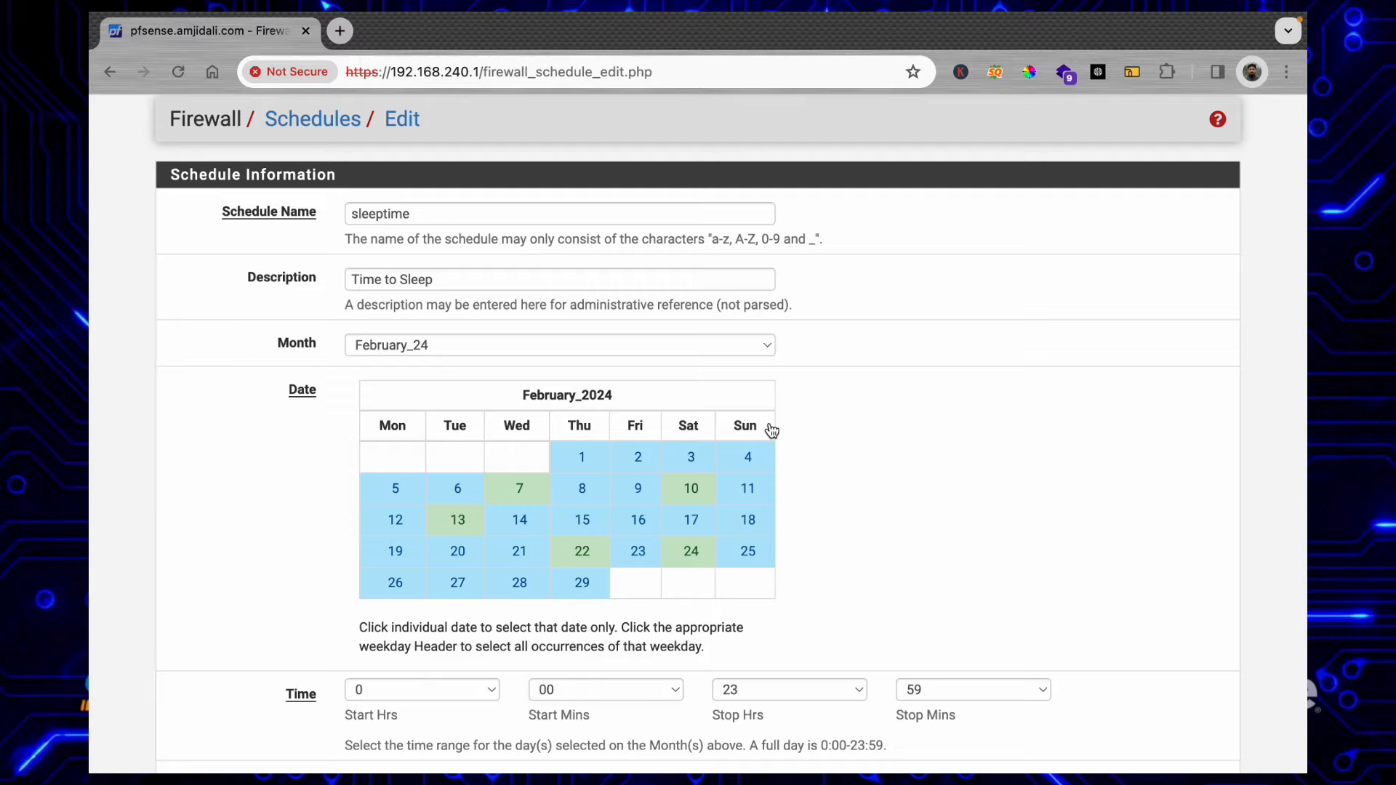
mouse_move(421, 436)
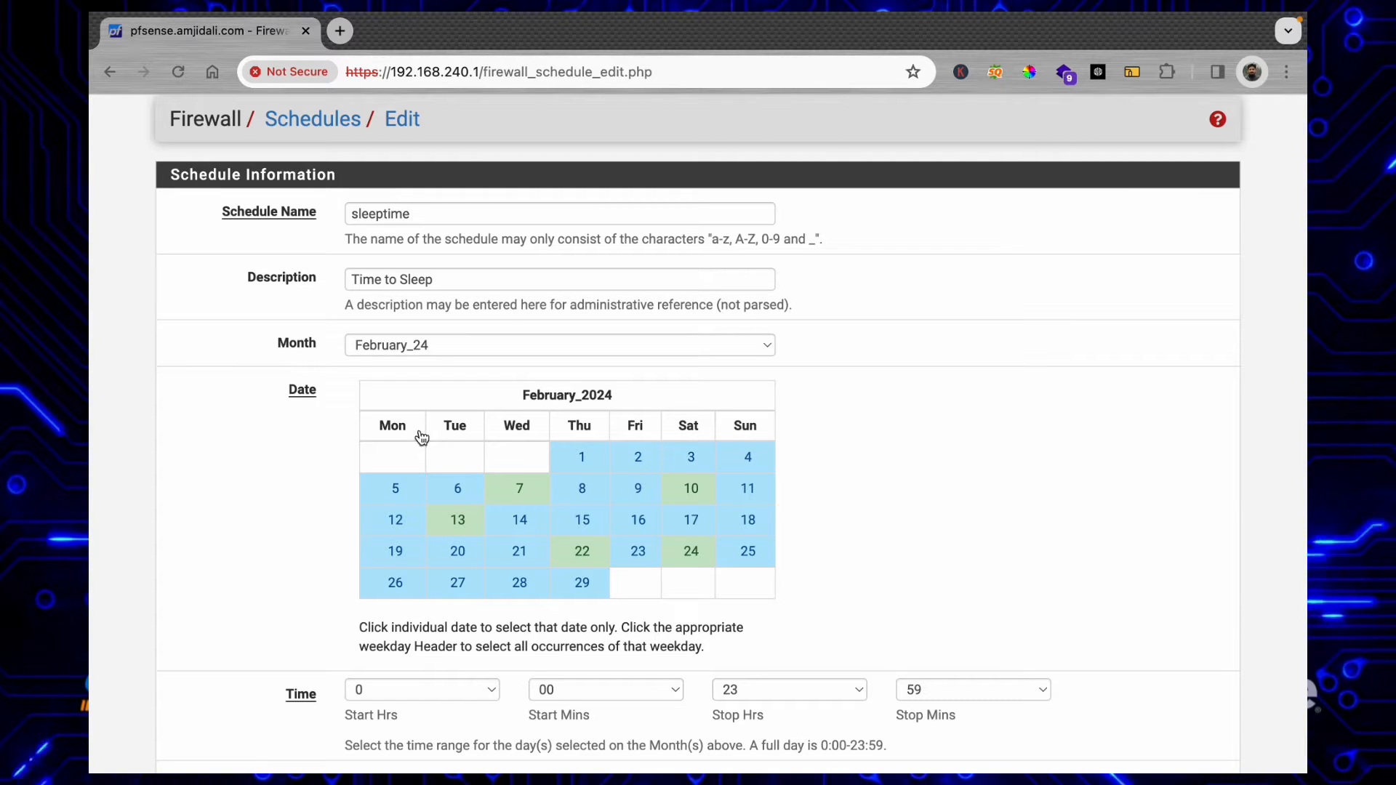
mouse_move(630, 434)
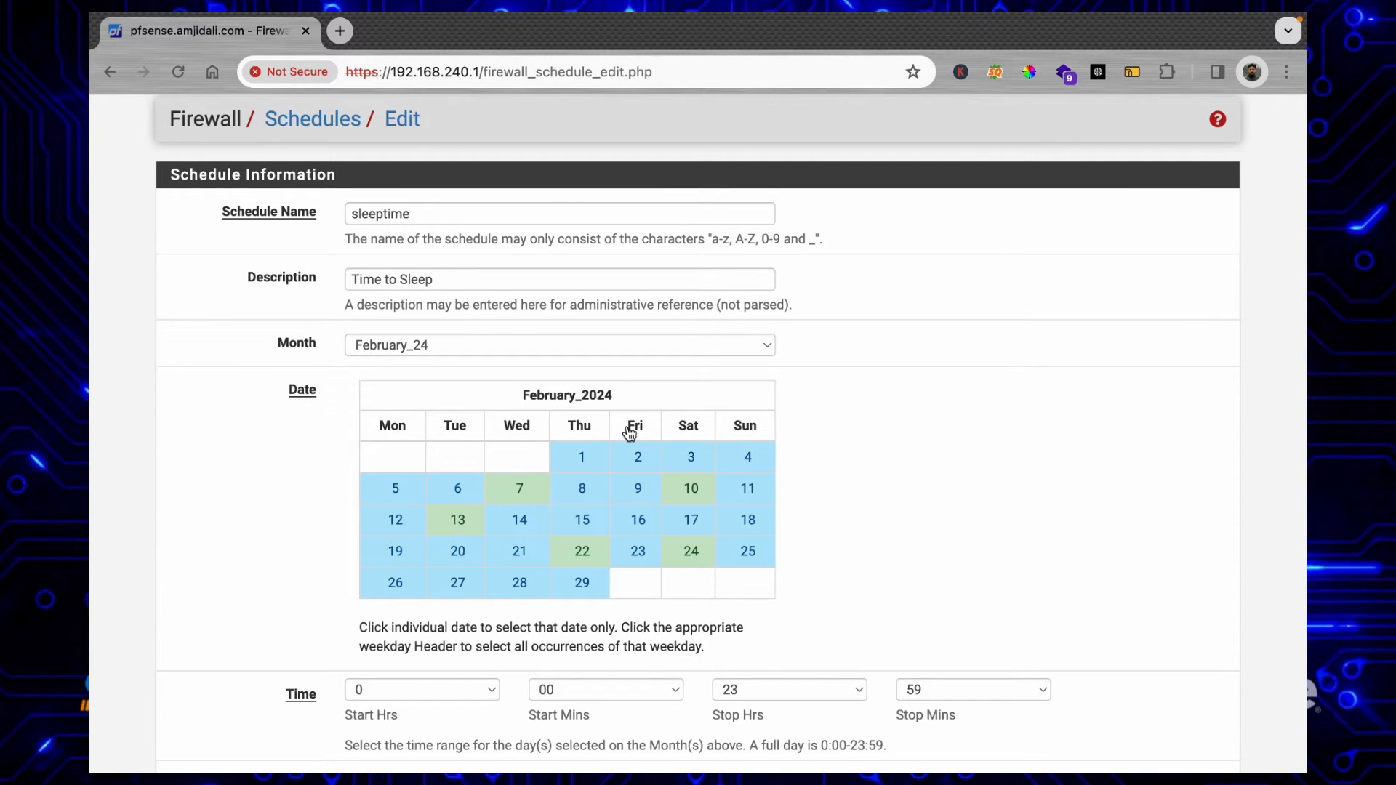
scroll("down", 3)
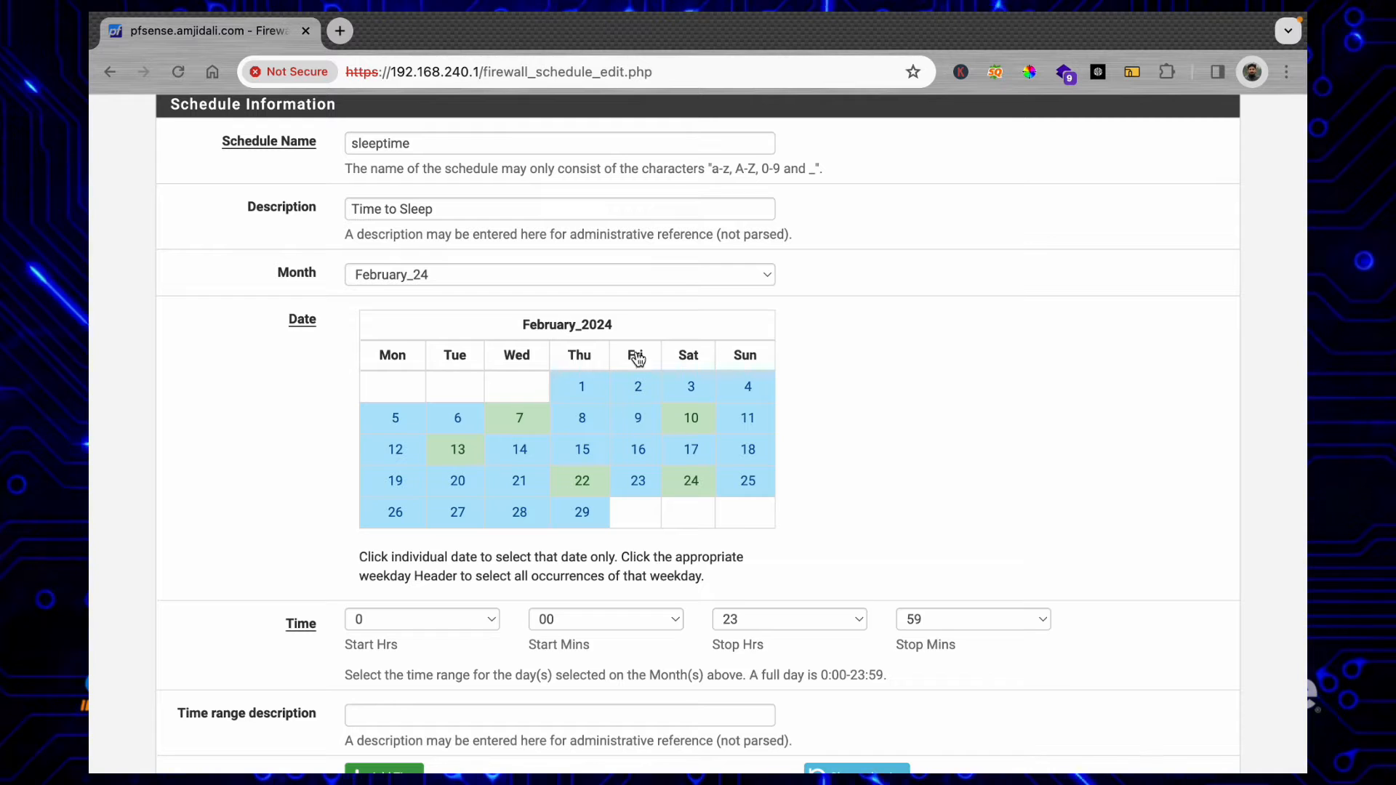
mouse_move(445, 405)
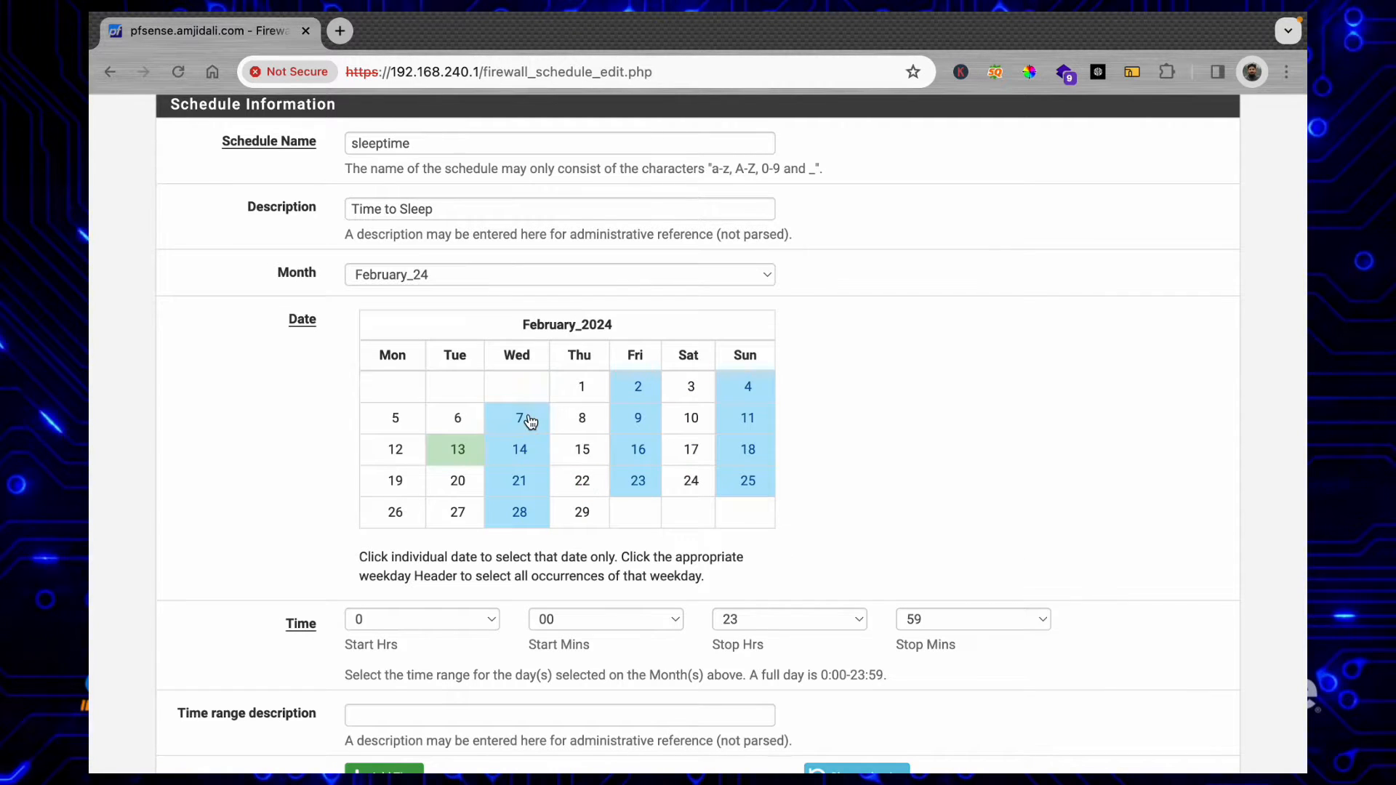
Step: Select the remaining weekday columns so every day of February 2024 is chosen
left_click(391, 354)
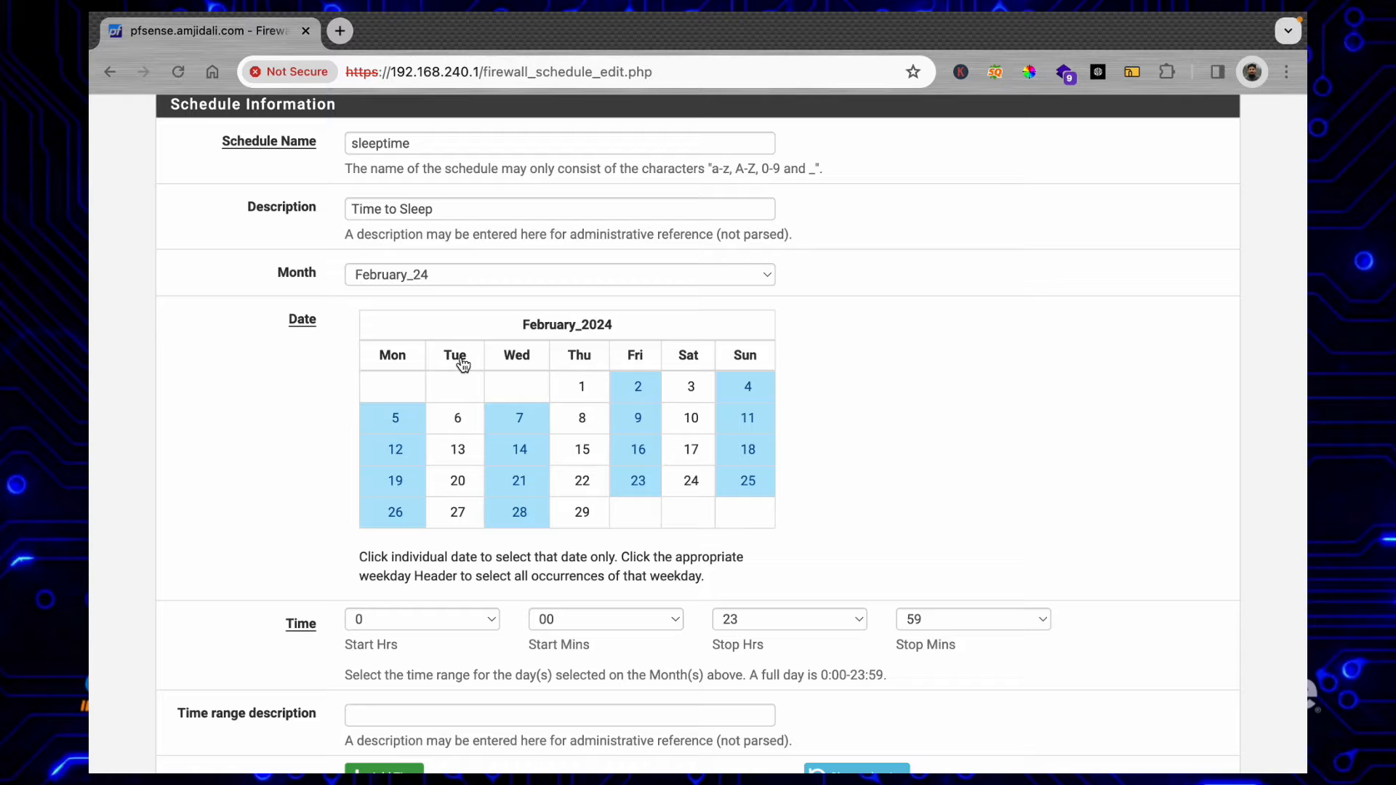
left_click(579, 355)
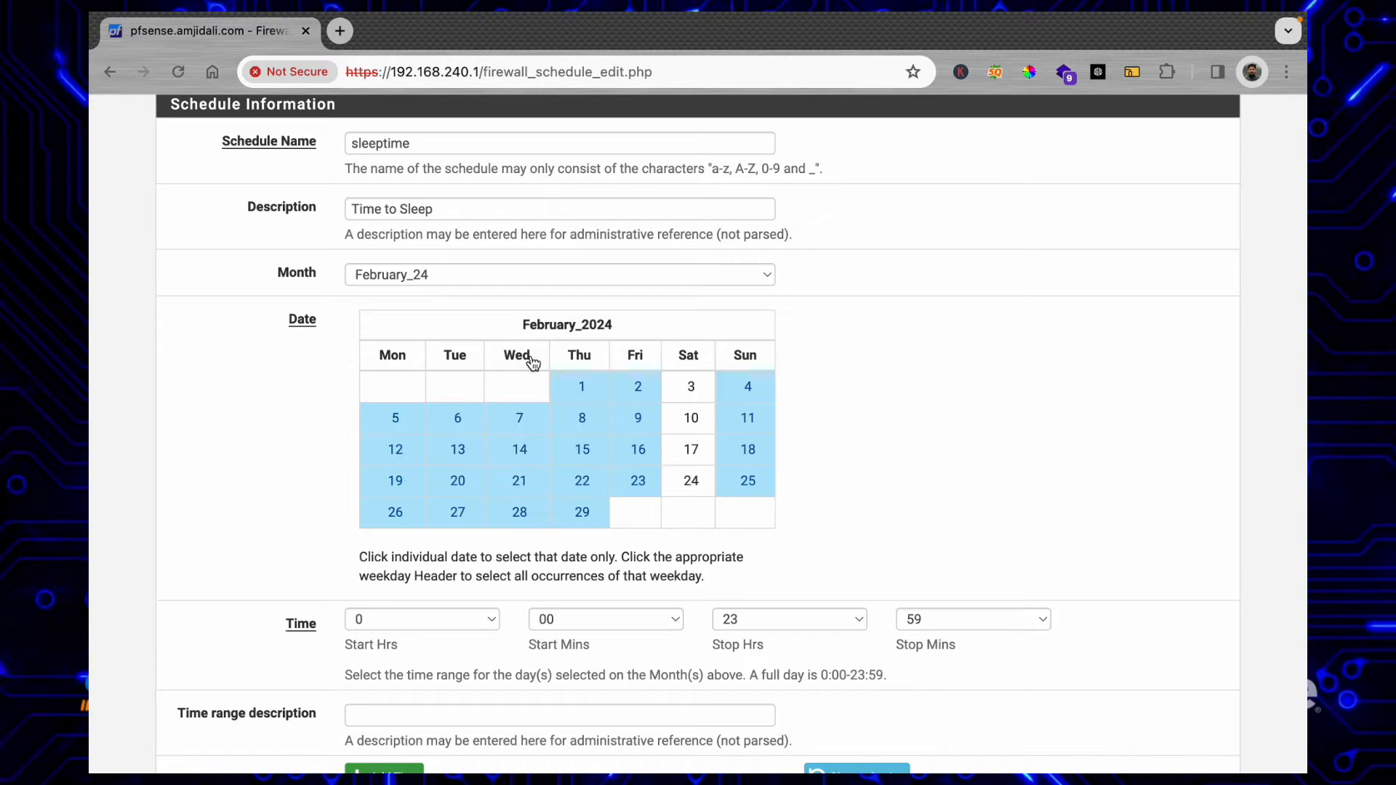
left_click(636, 355)
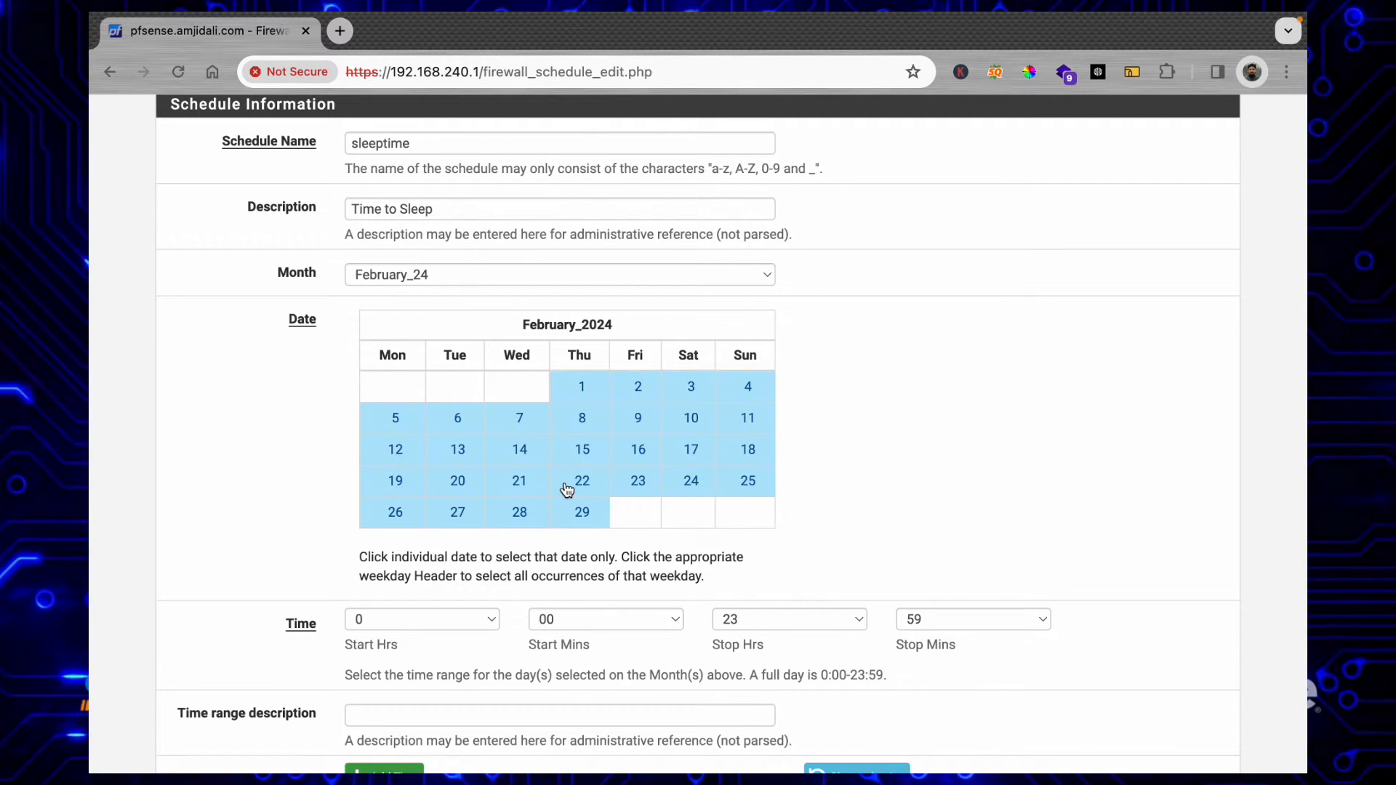
scroll("down", 3)
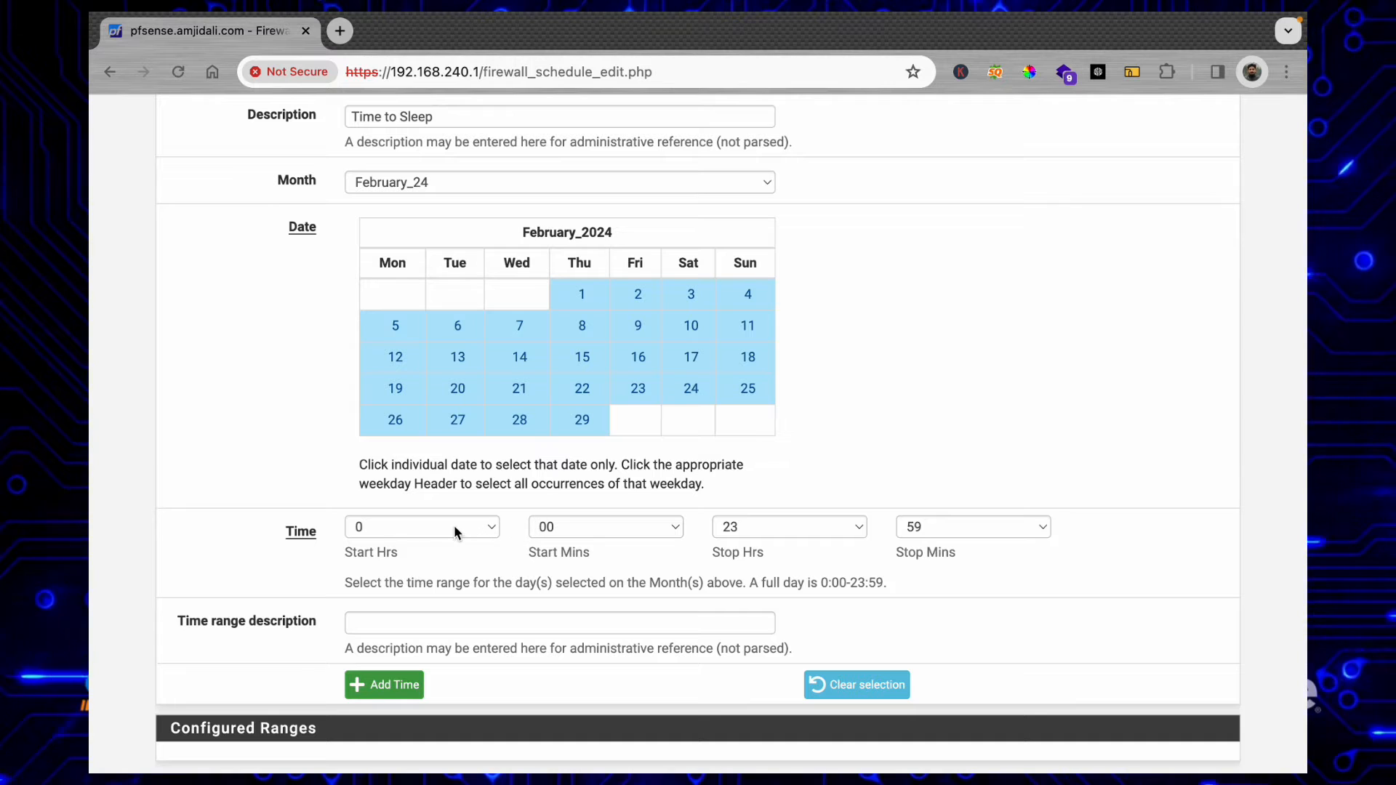
Step: Add a Mon–Sun 22:00–23:59 range, then start a second range ending at 5:59
left_click(421, 526)
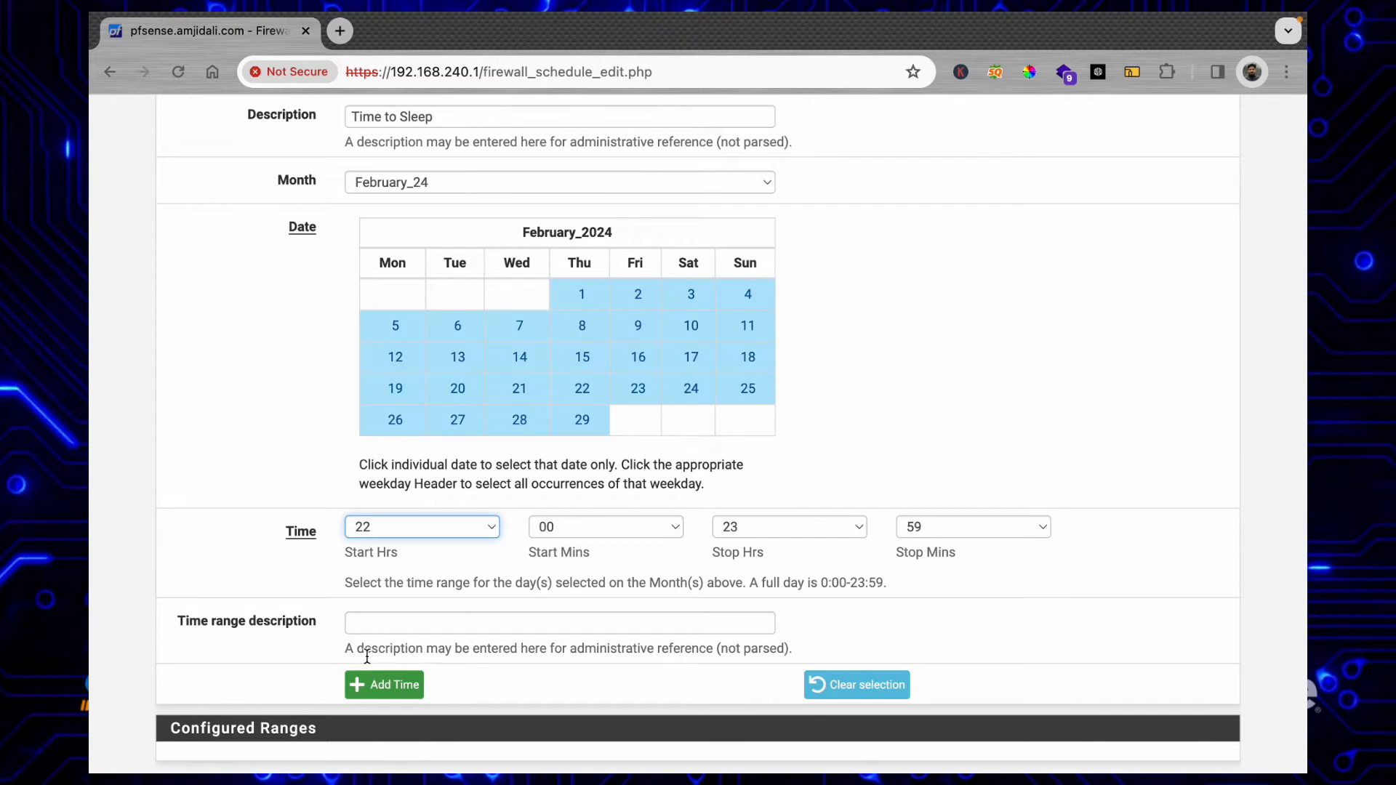
left_click(383, 685)
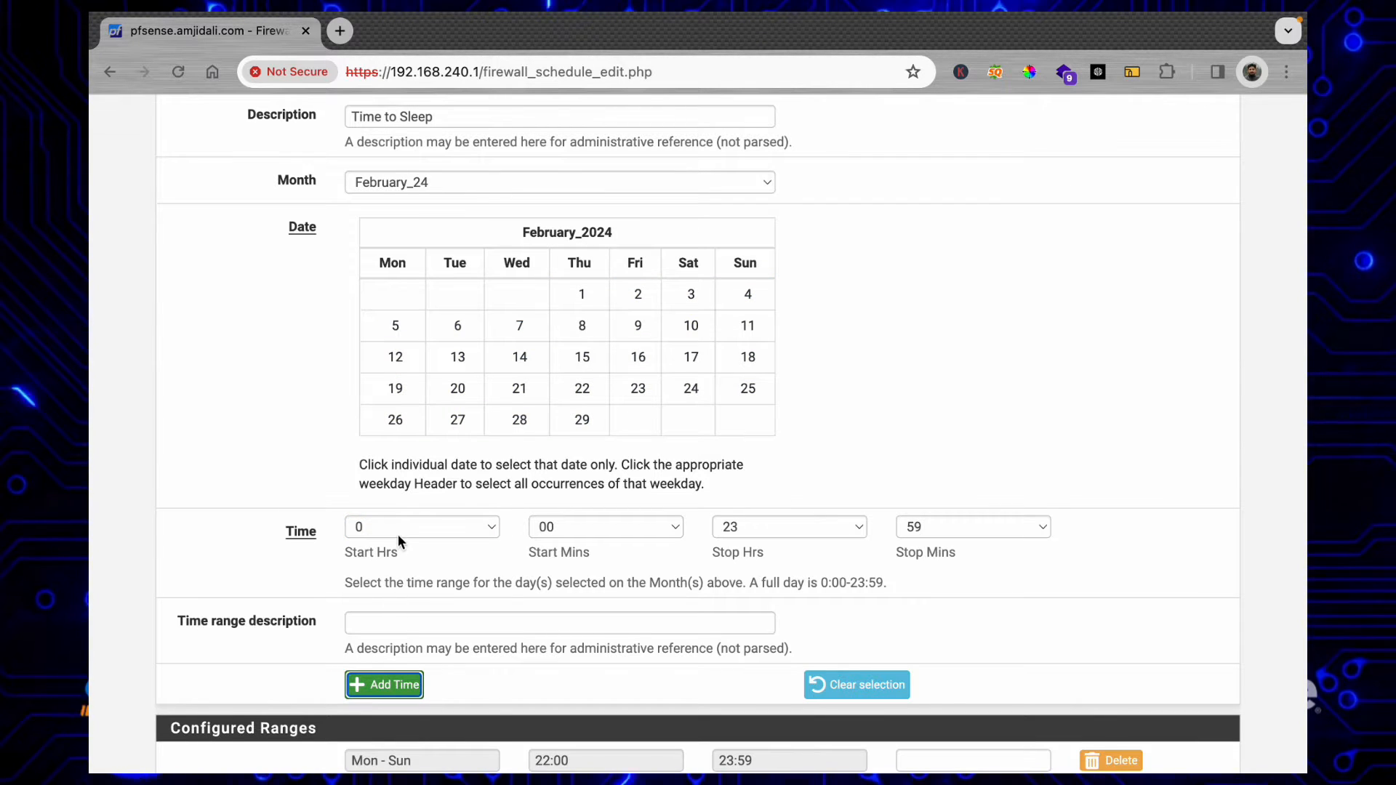
left_click(422, 526)
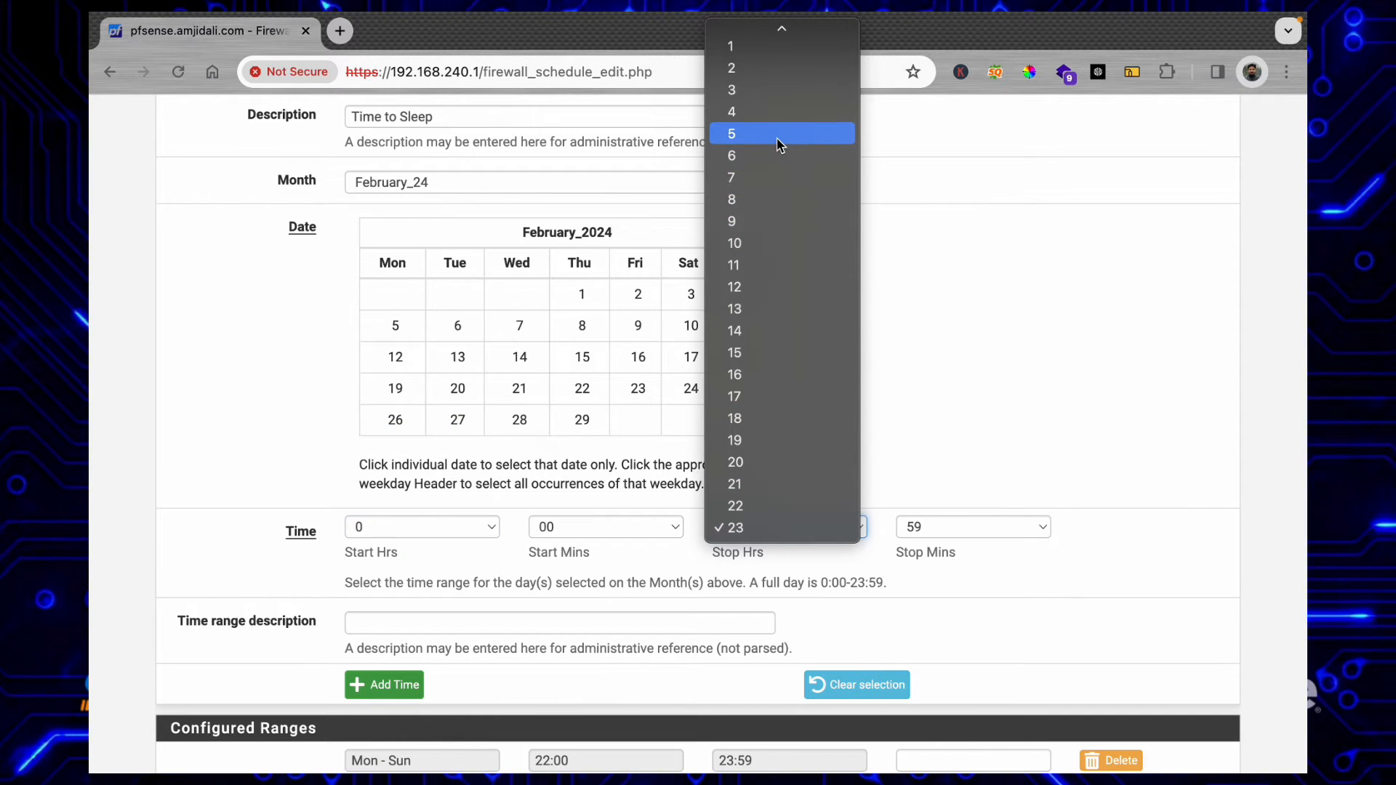
left_click(731, 134)
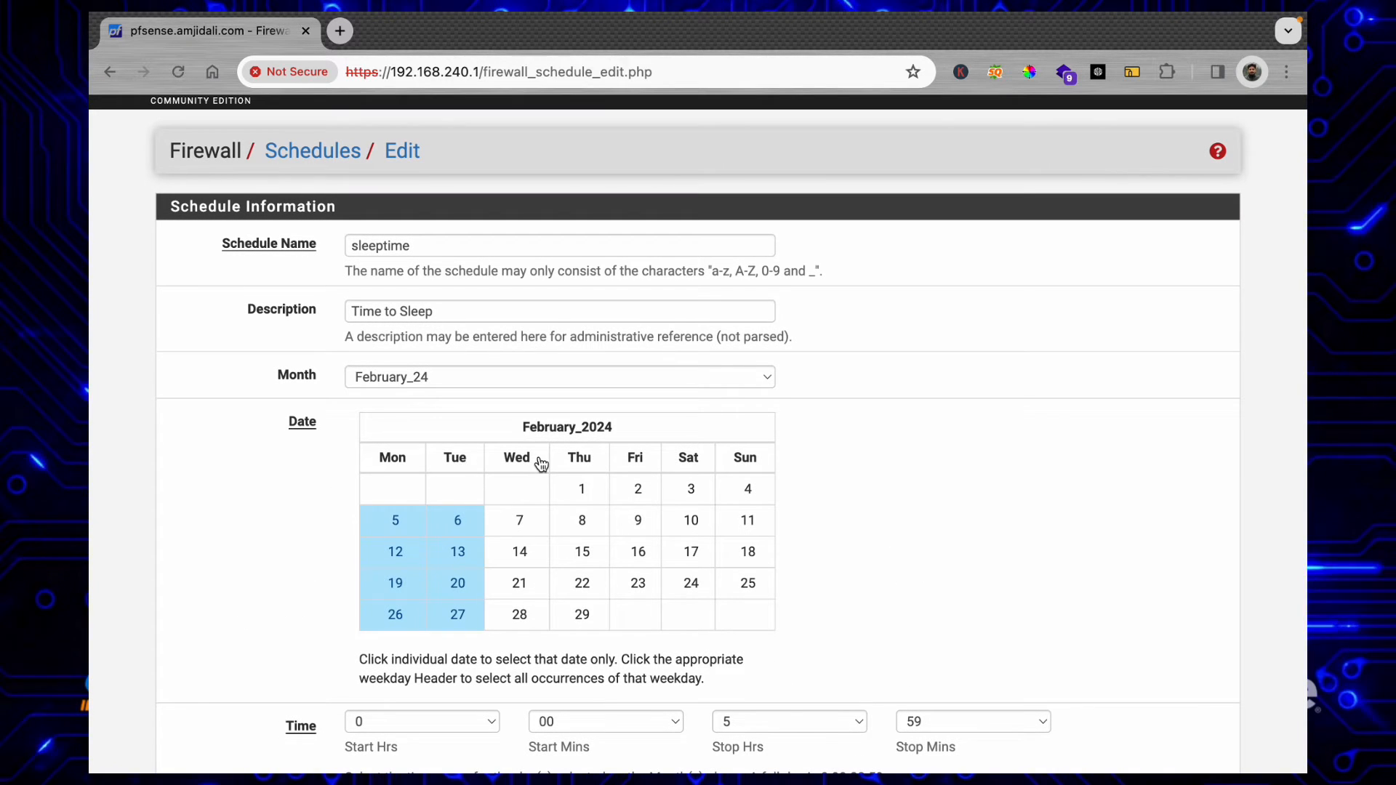
Step: Select all days and add the 0:00–5:59 range as a second Mon–Sun entry
left_click(687, 458)
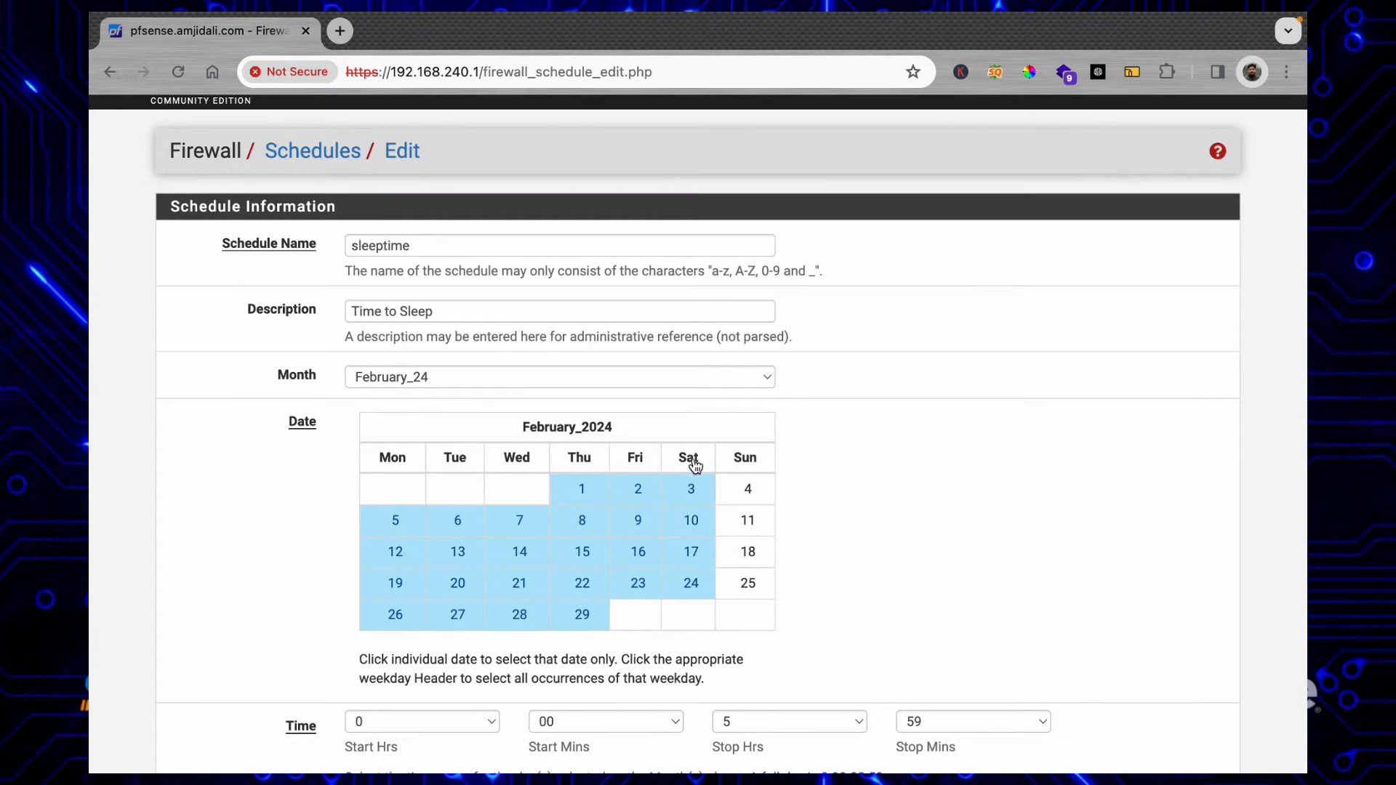
scroll("down", 3)
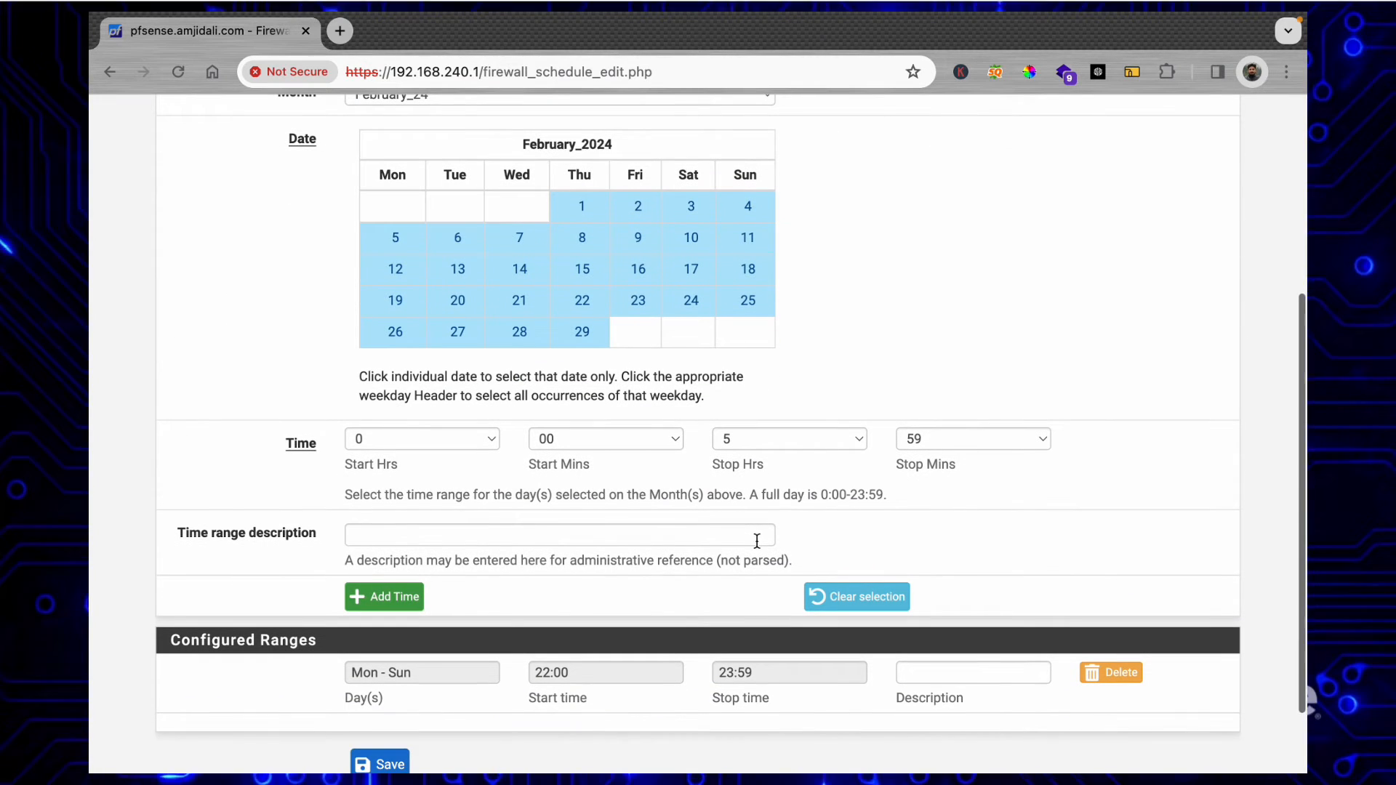
left_click(384, 596)
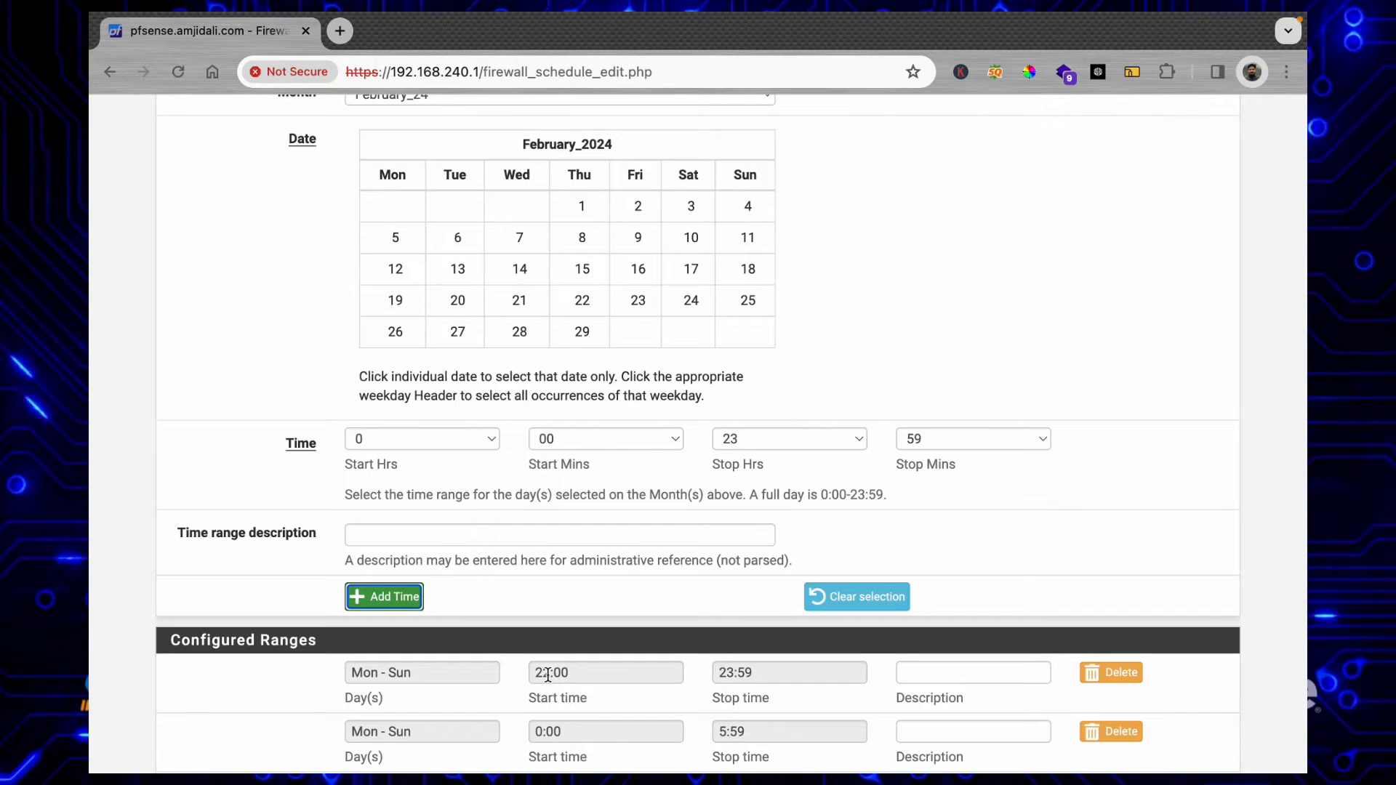
scroll("down", 3)
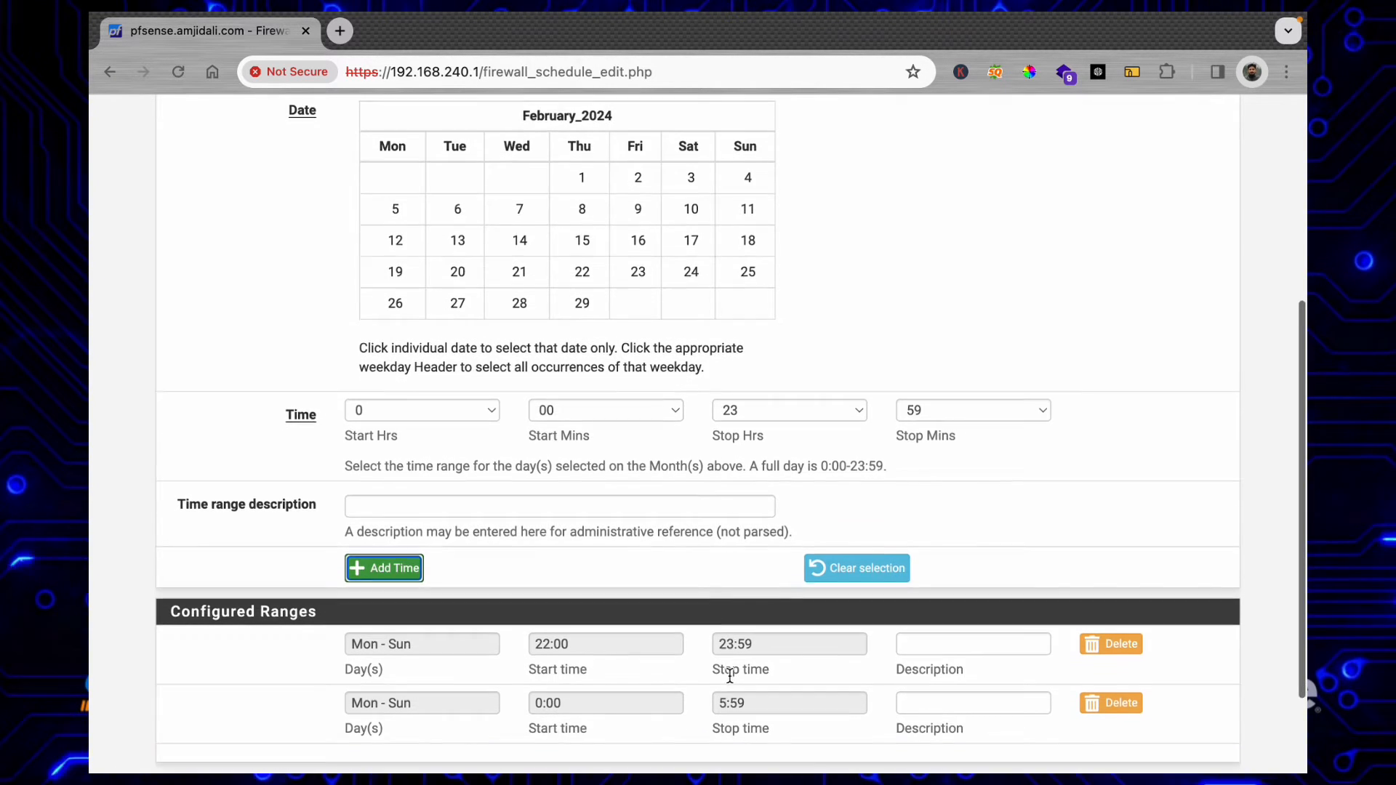
scroll("down", 3)
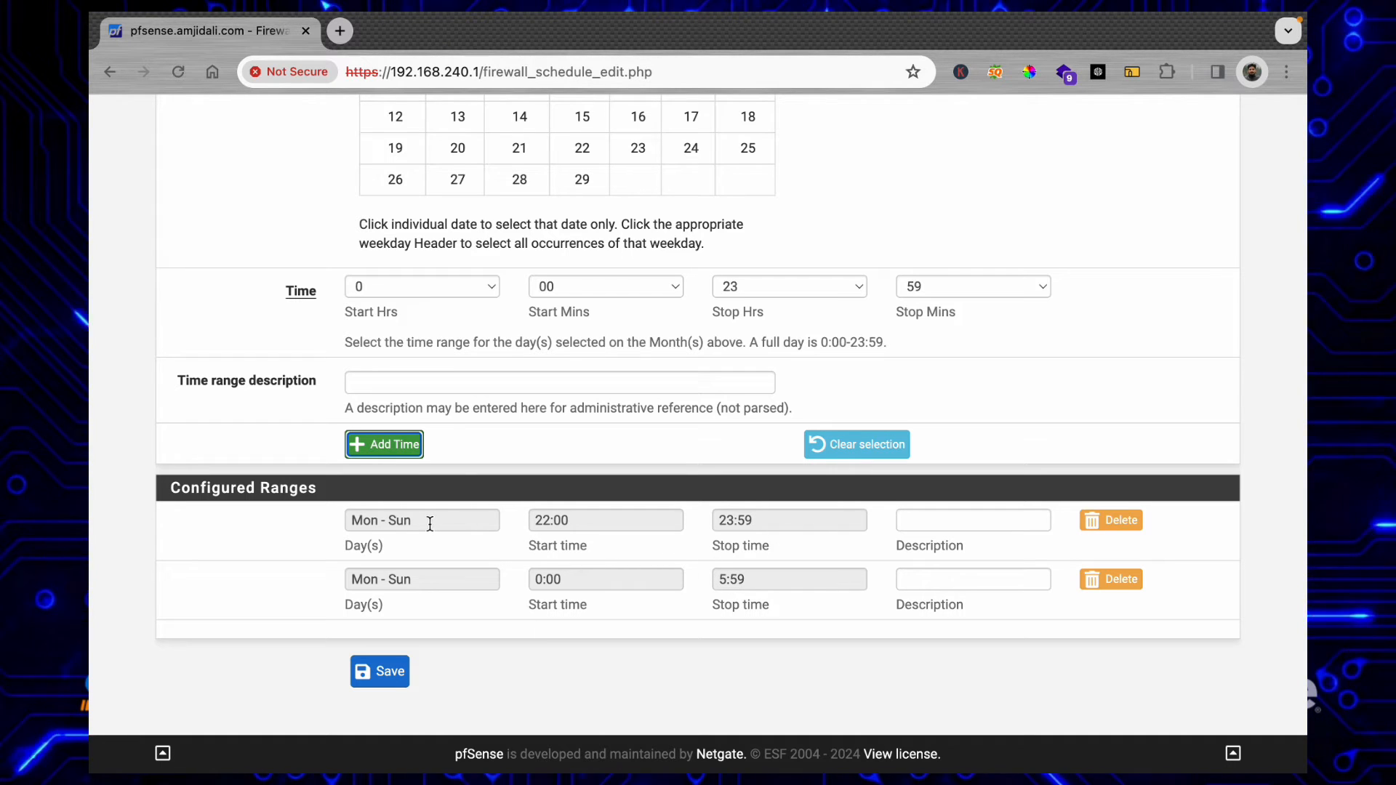
mouse_move(920, 531)
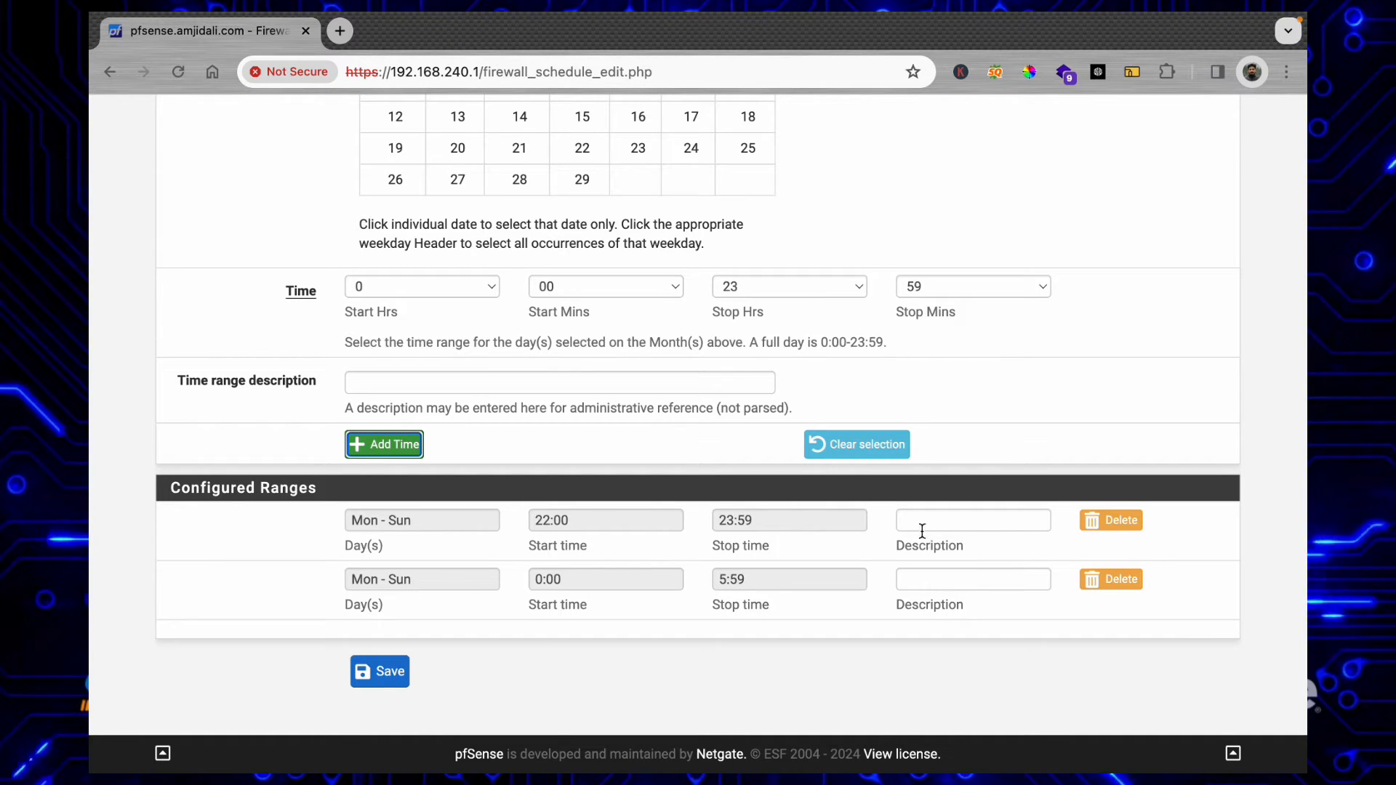
Step: Describe the 22:00–23:59 range as 'night' and the early range as 'mid night'
left_click(973, 520)
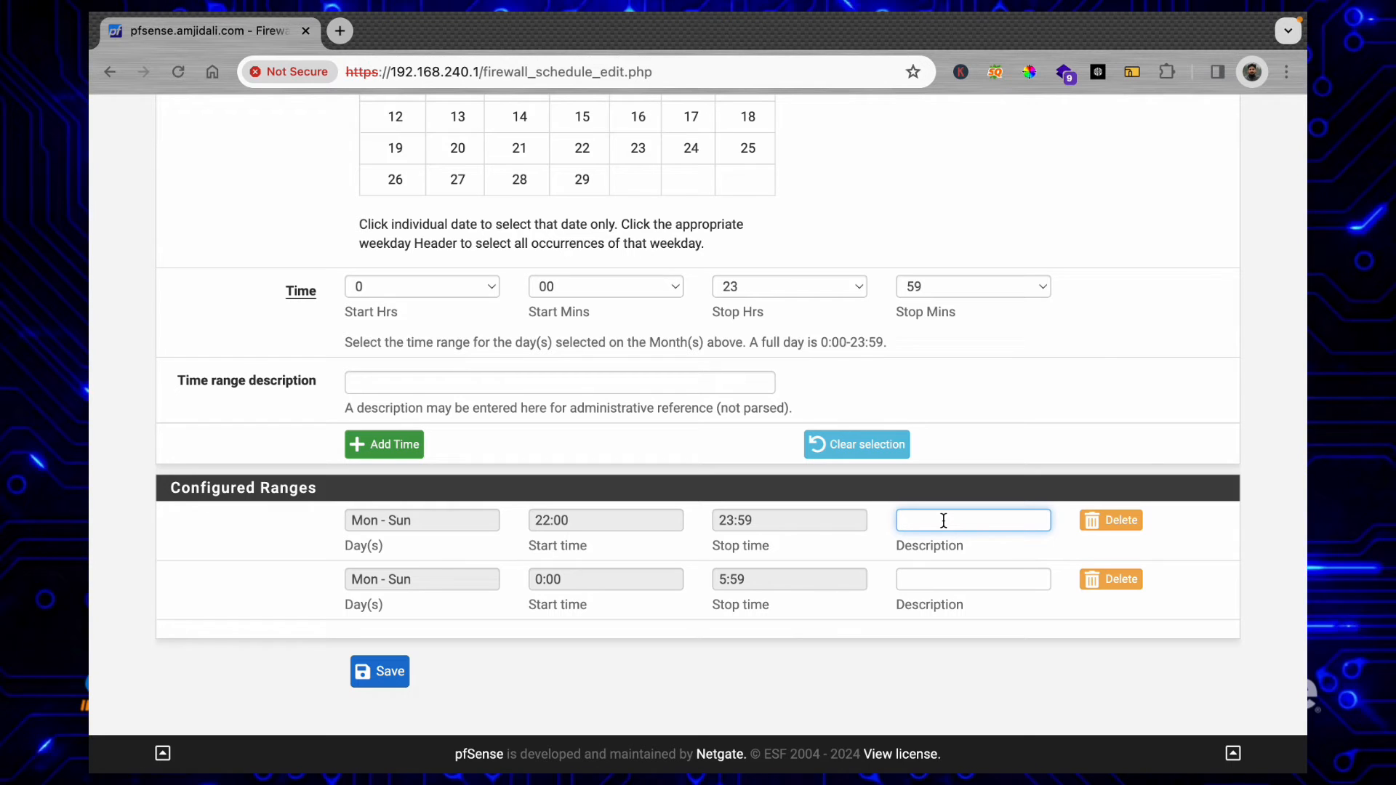
type("night")
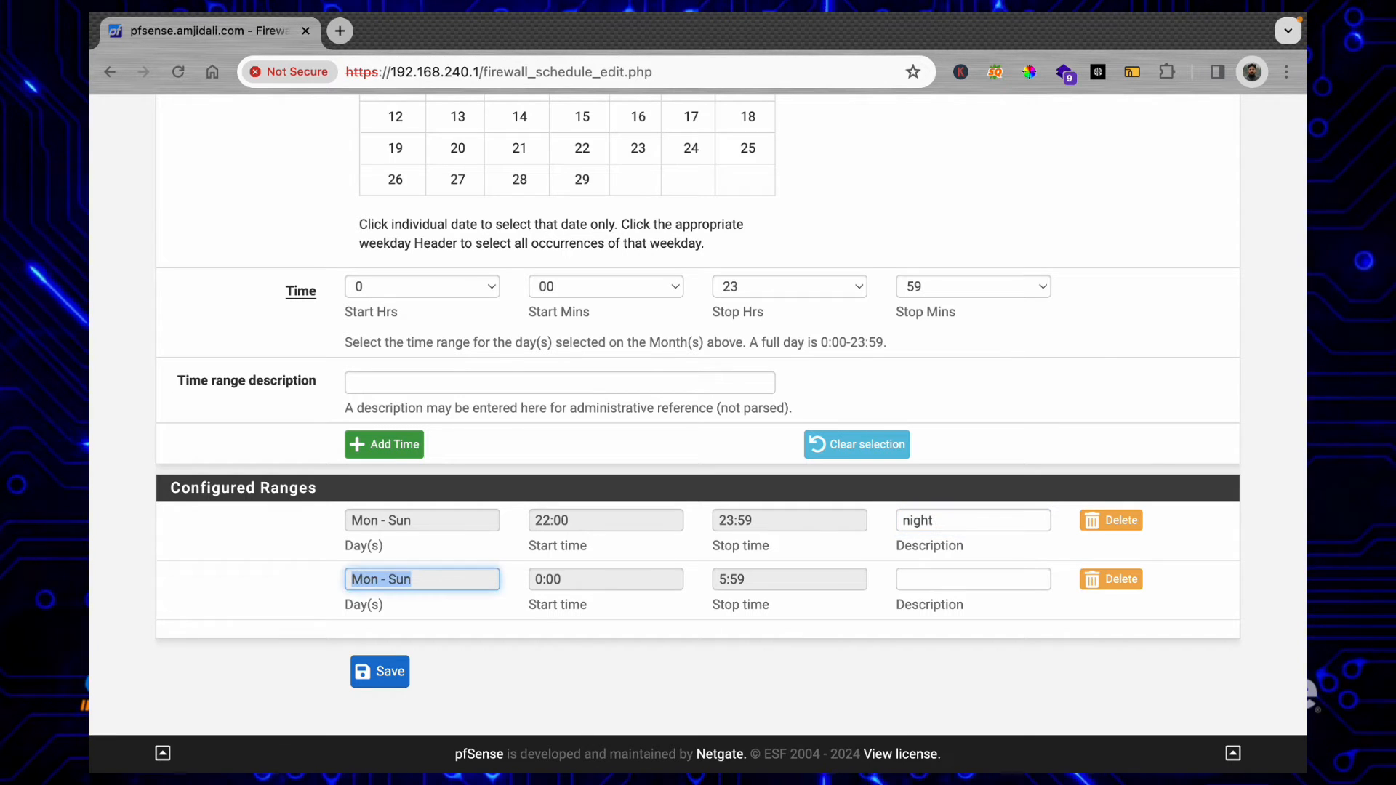
type("mid ni")
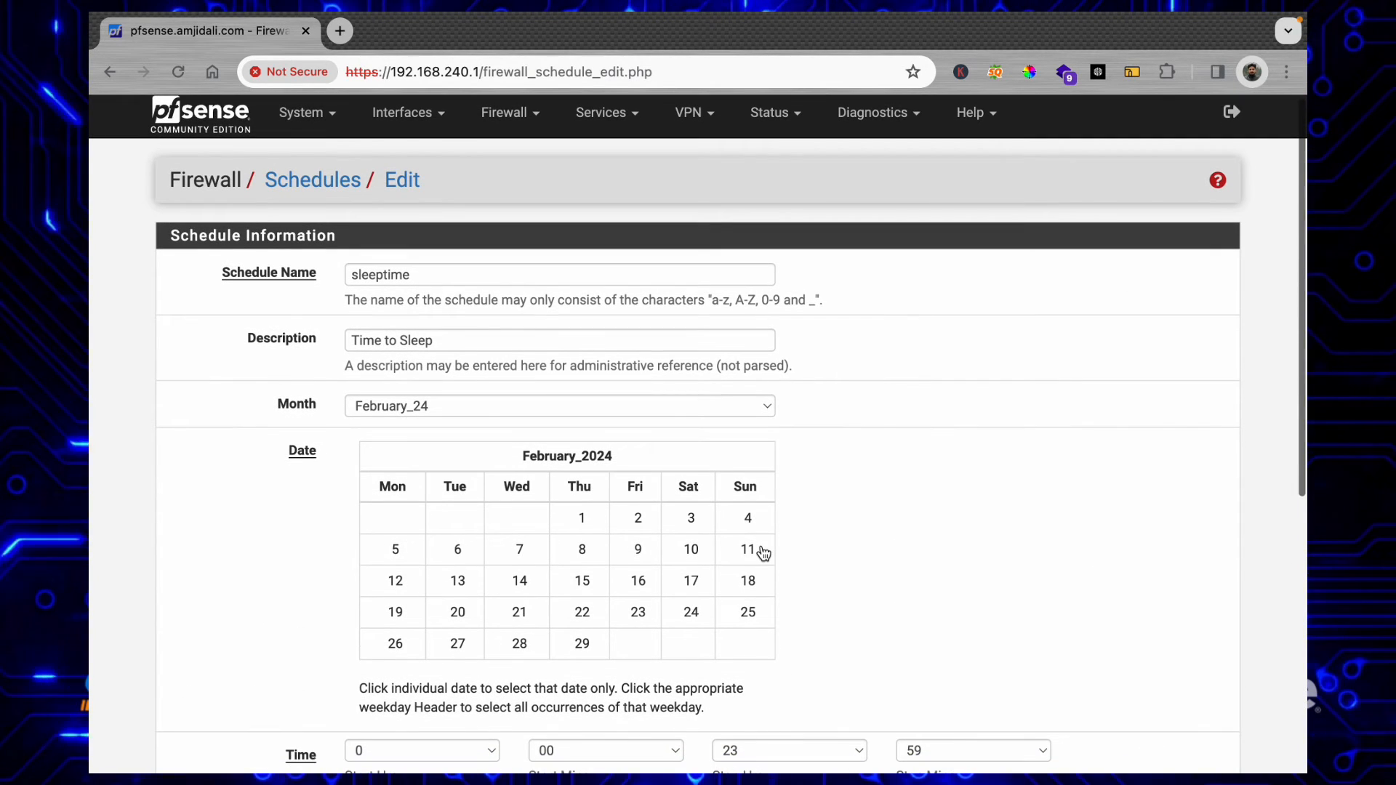
scroll("down", 3)
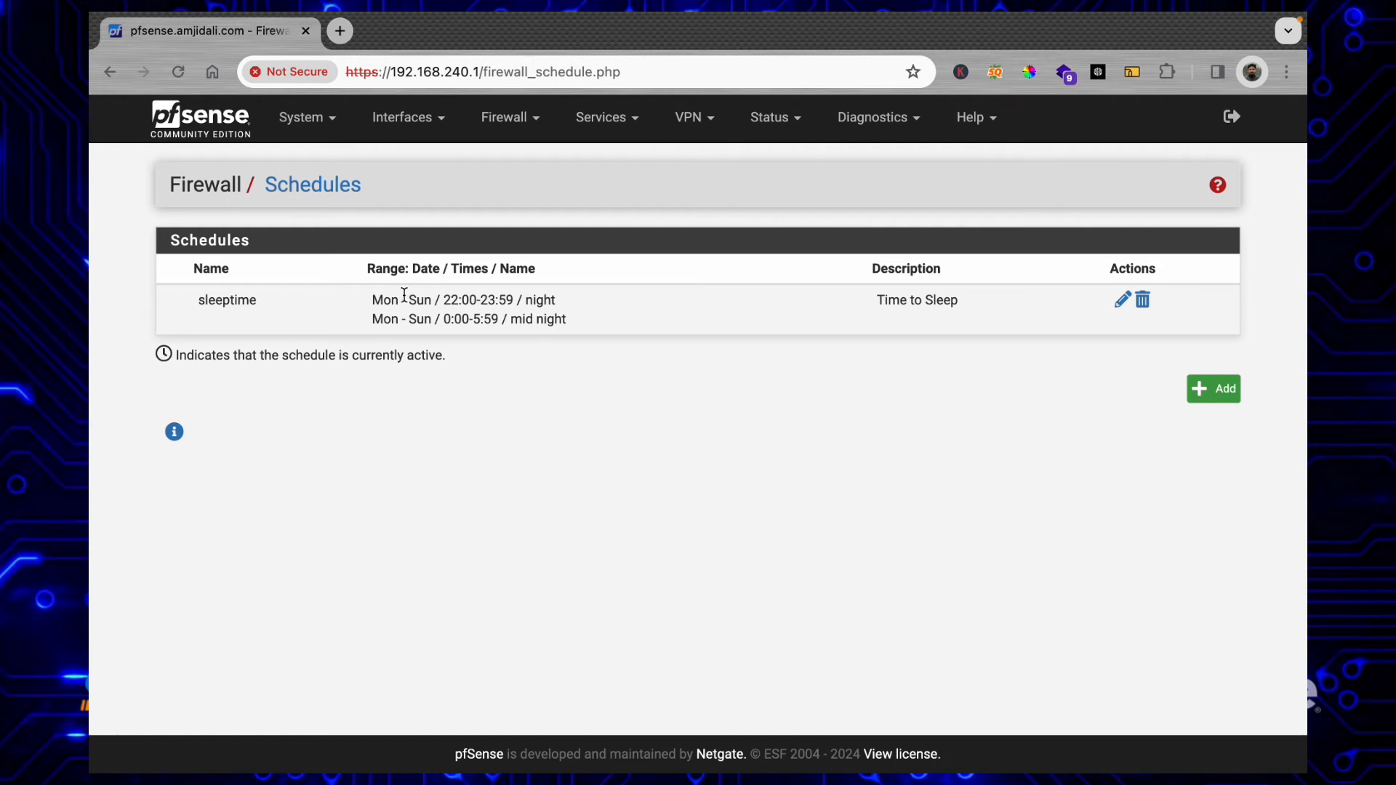
mouse_move(365, 309)
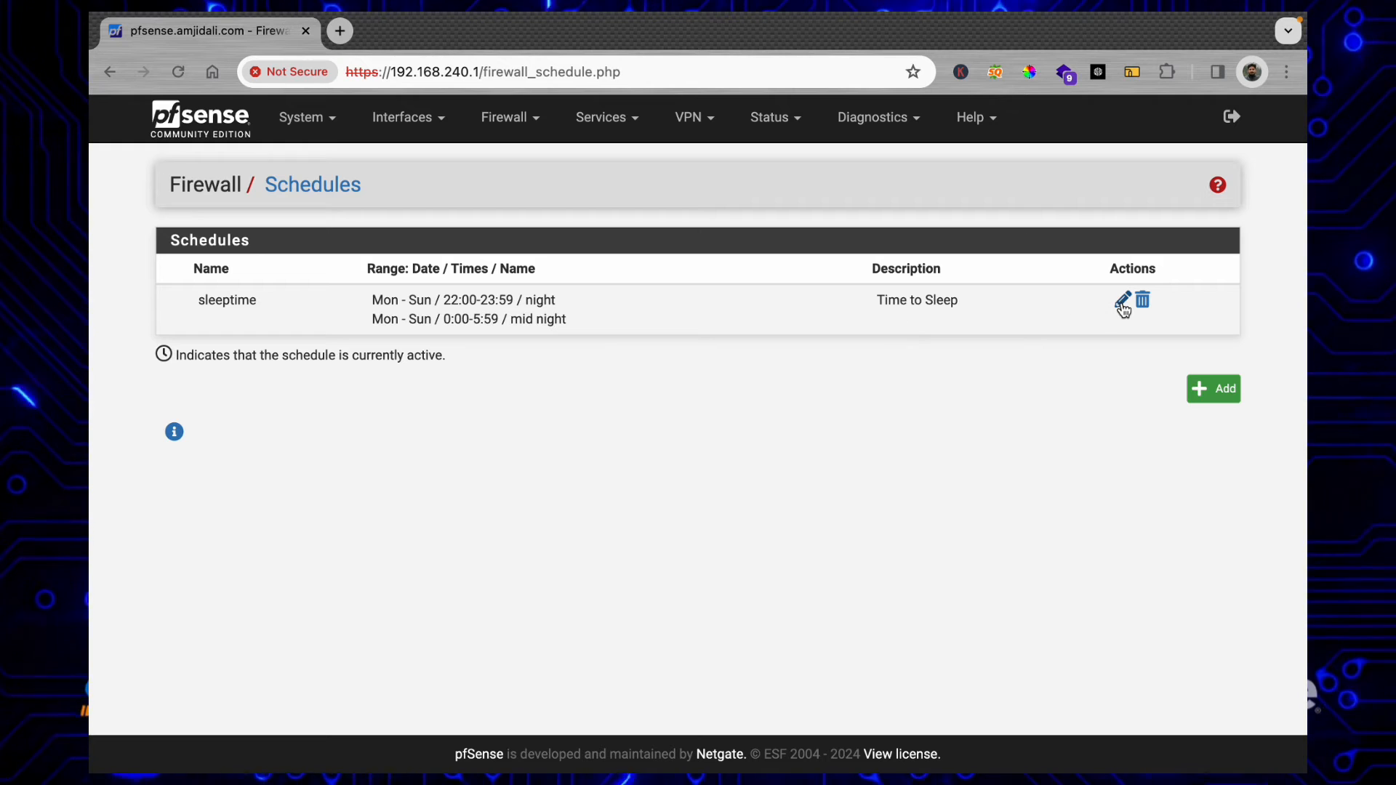
Step: Reopen the saved sleeptime schedule for editing from the schedules list
left_click(1121, 299)
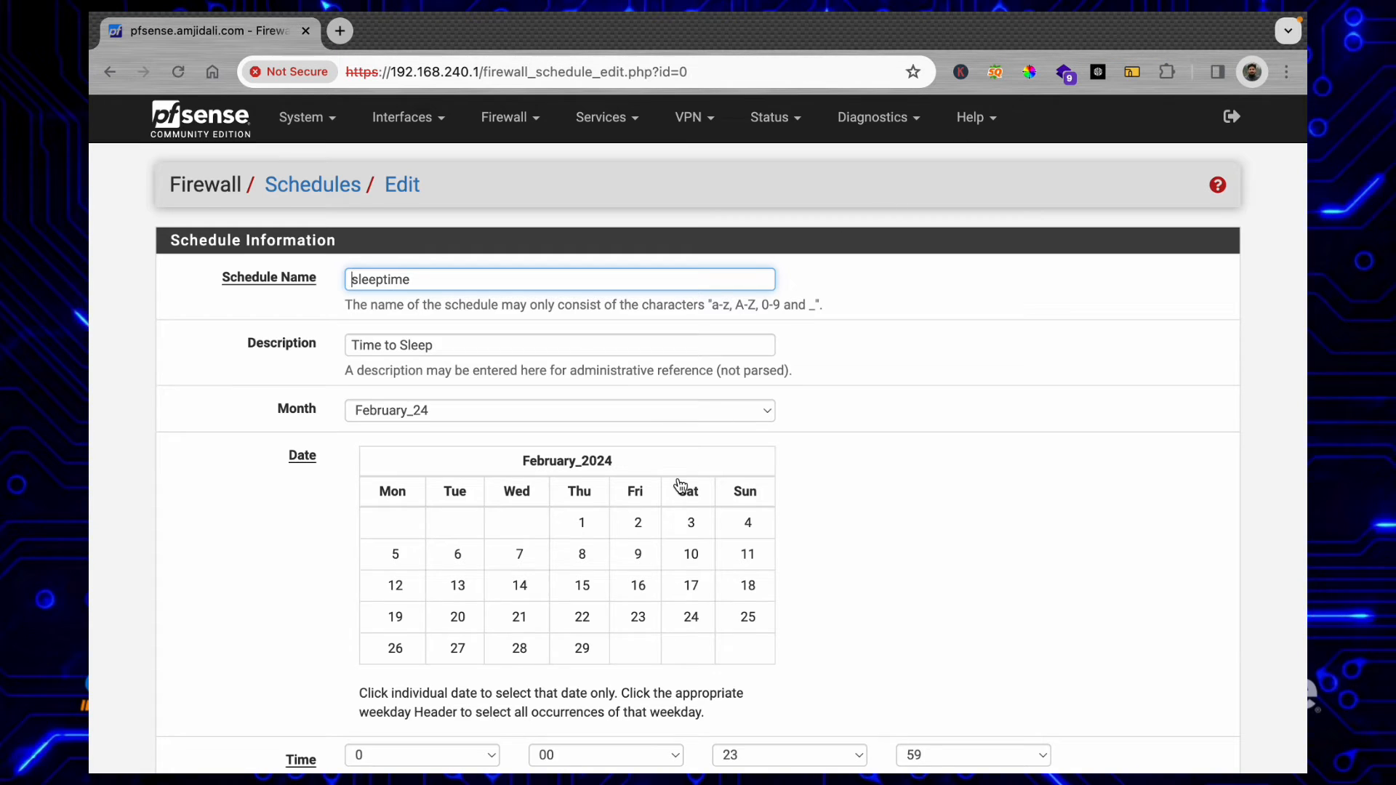
Step: Add a Mon–Sun 20:00–21:59 range to sleeptime and save the schedule
scroll("down", 3)
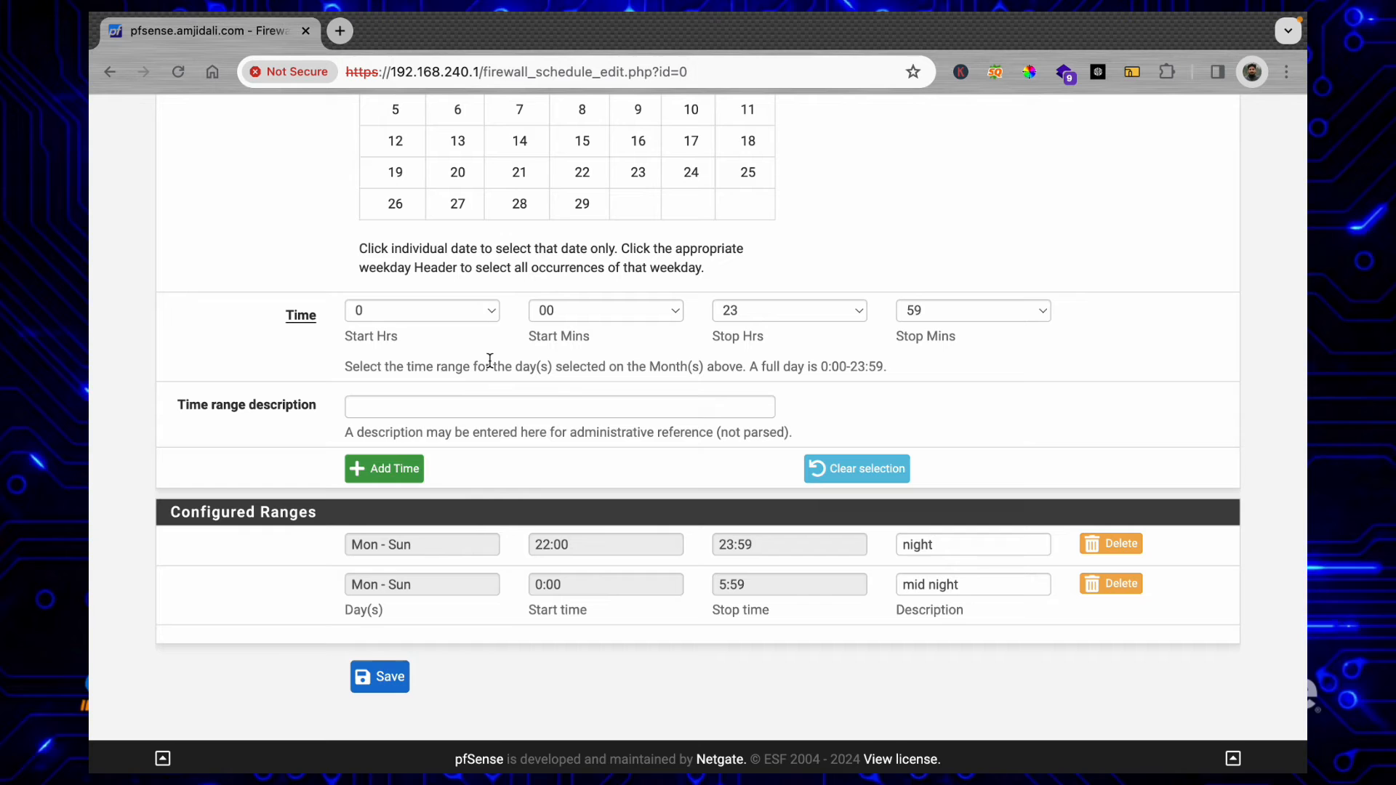
left_click(421, 309)
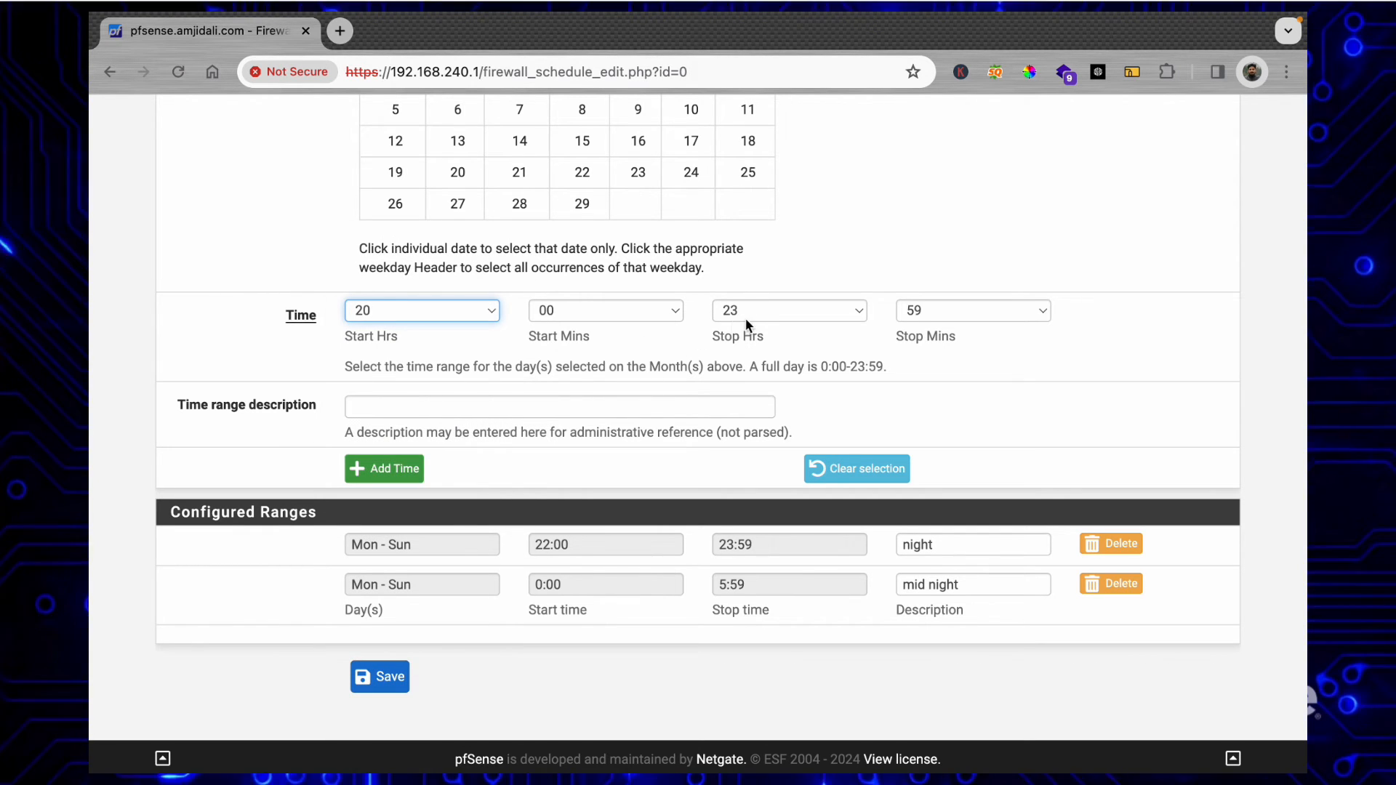
left_click(787, 310)
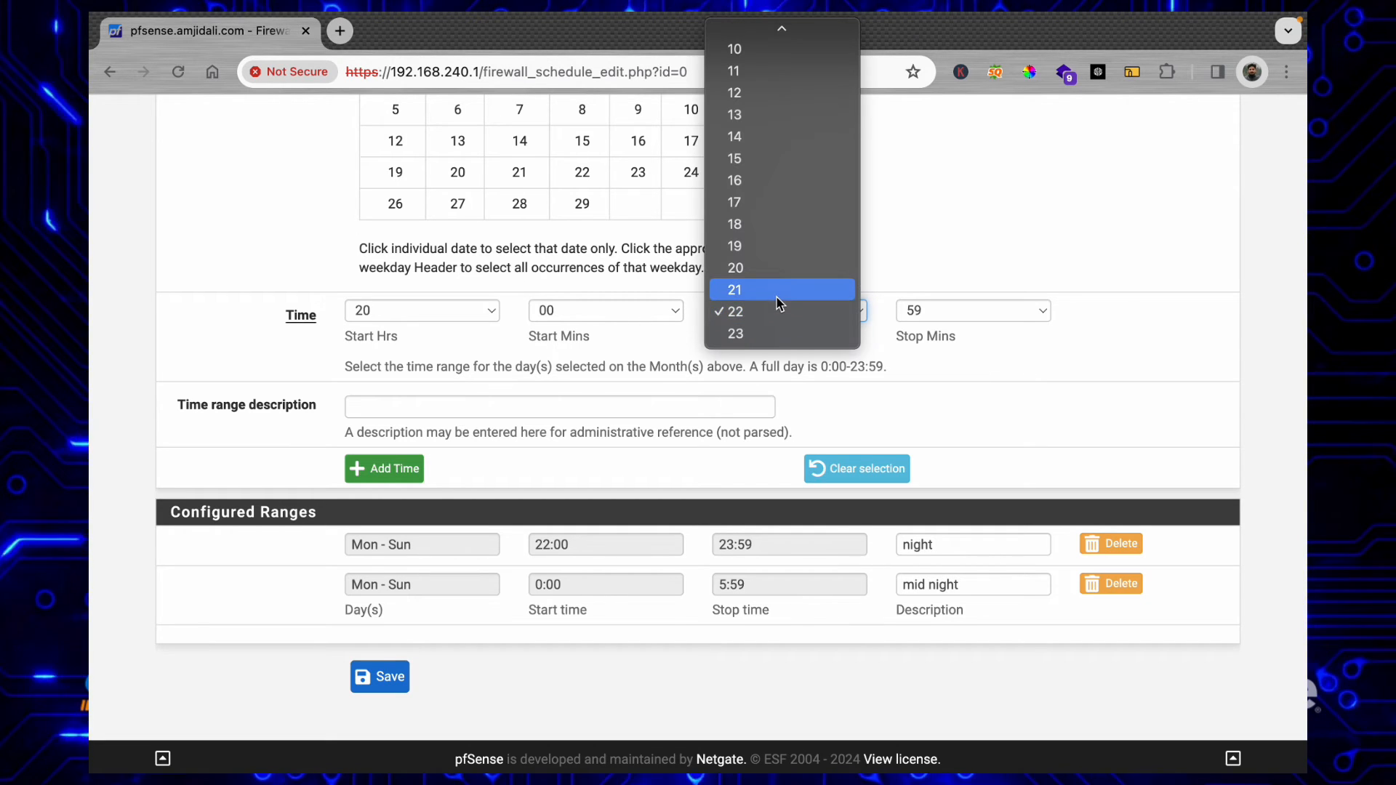
left_click(732, 289)
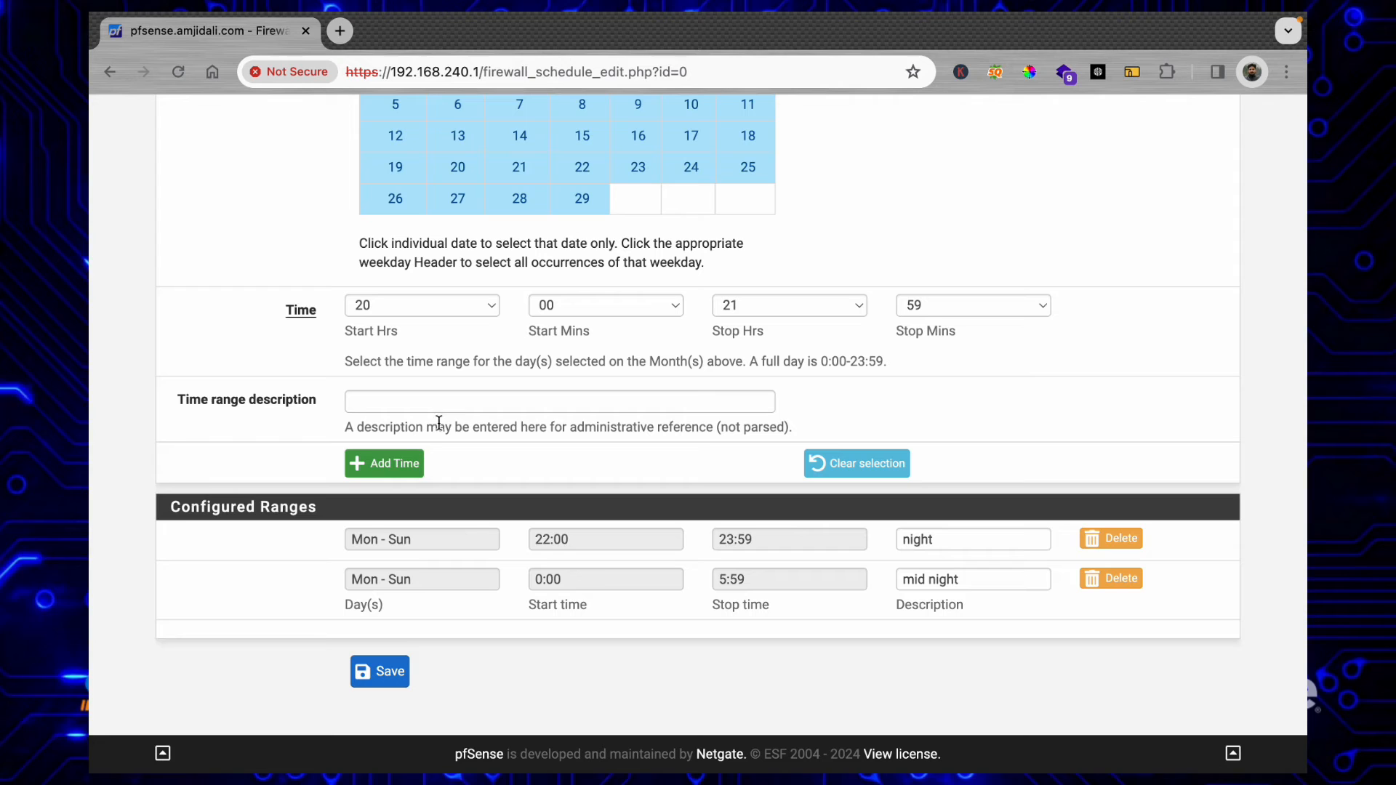
left_click(380, 672)
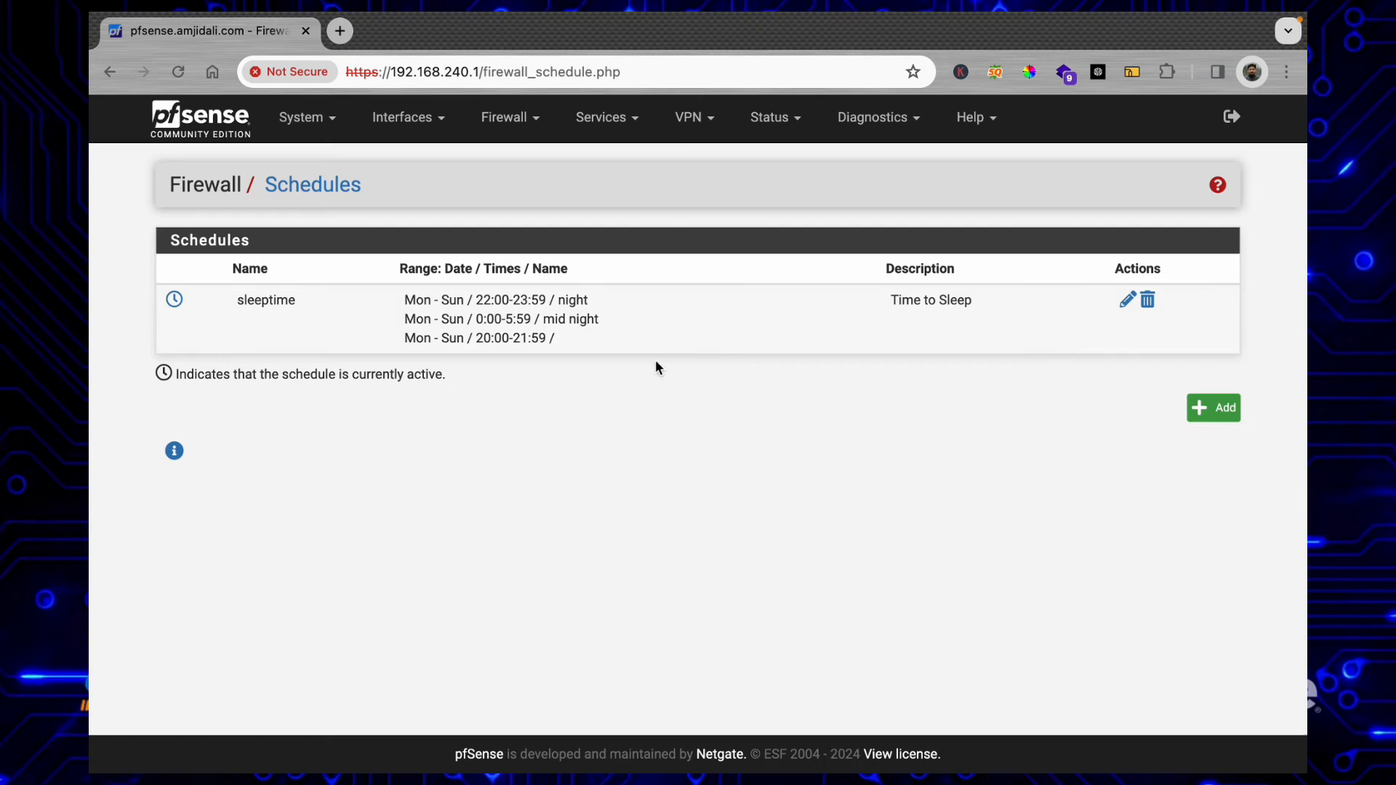
mouse_move(175, 301)
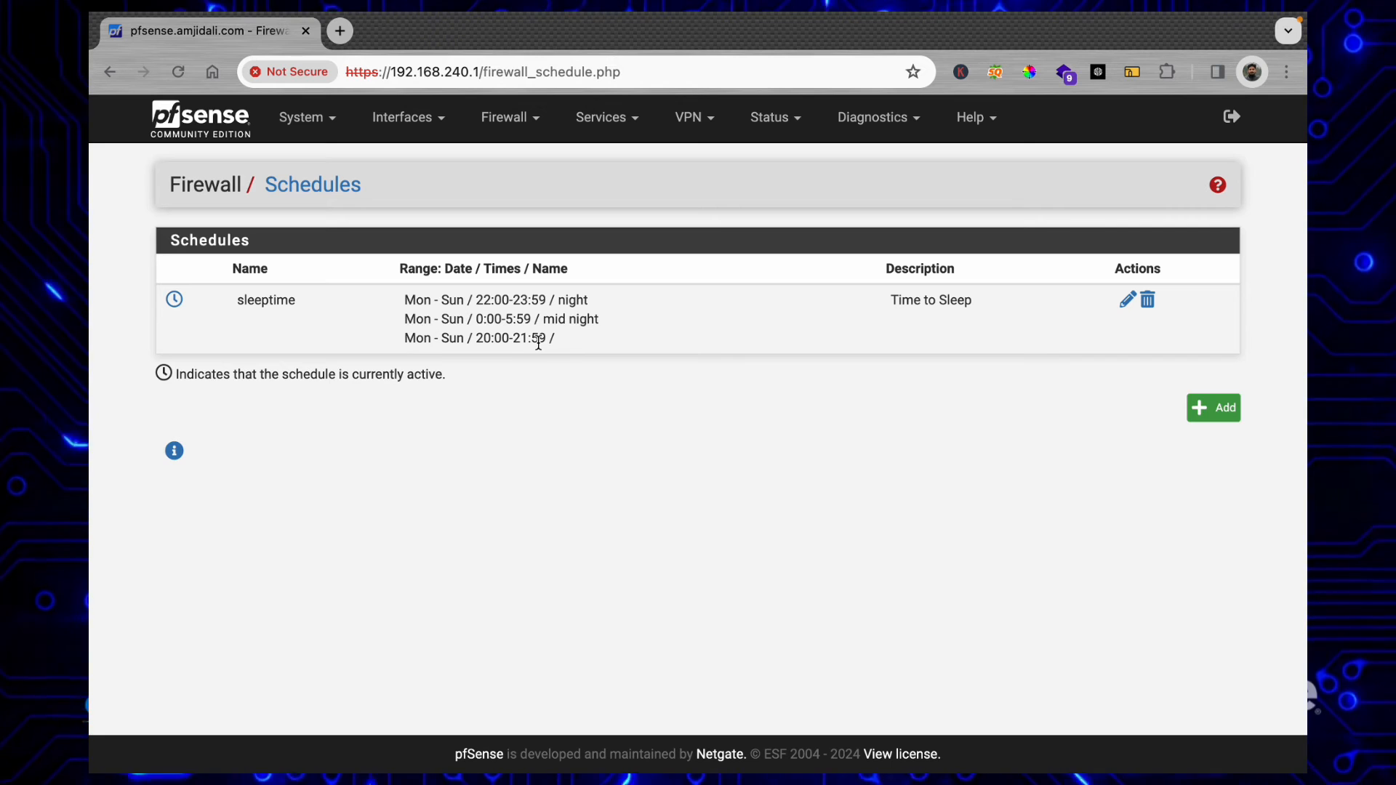
mouse_move(534, 310)
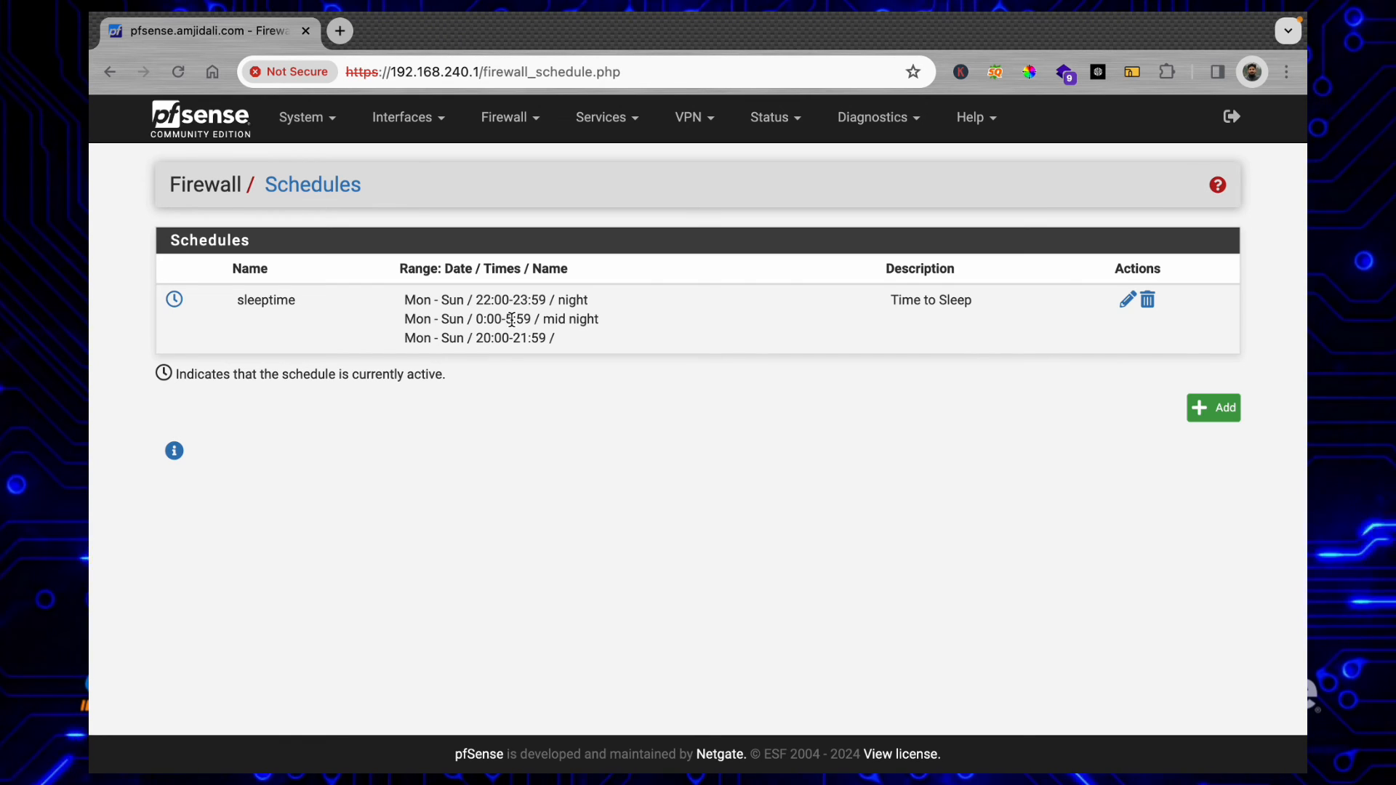
mouse_move(298, 327)
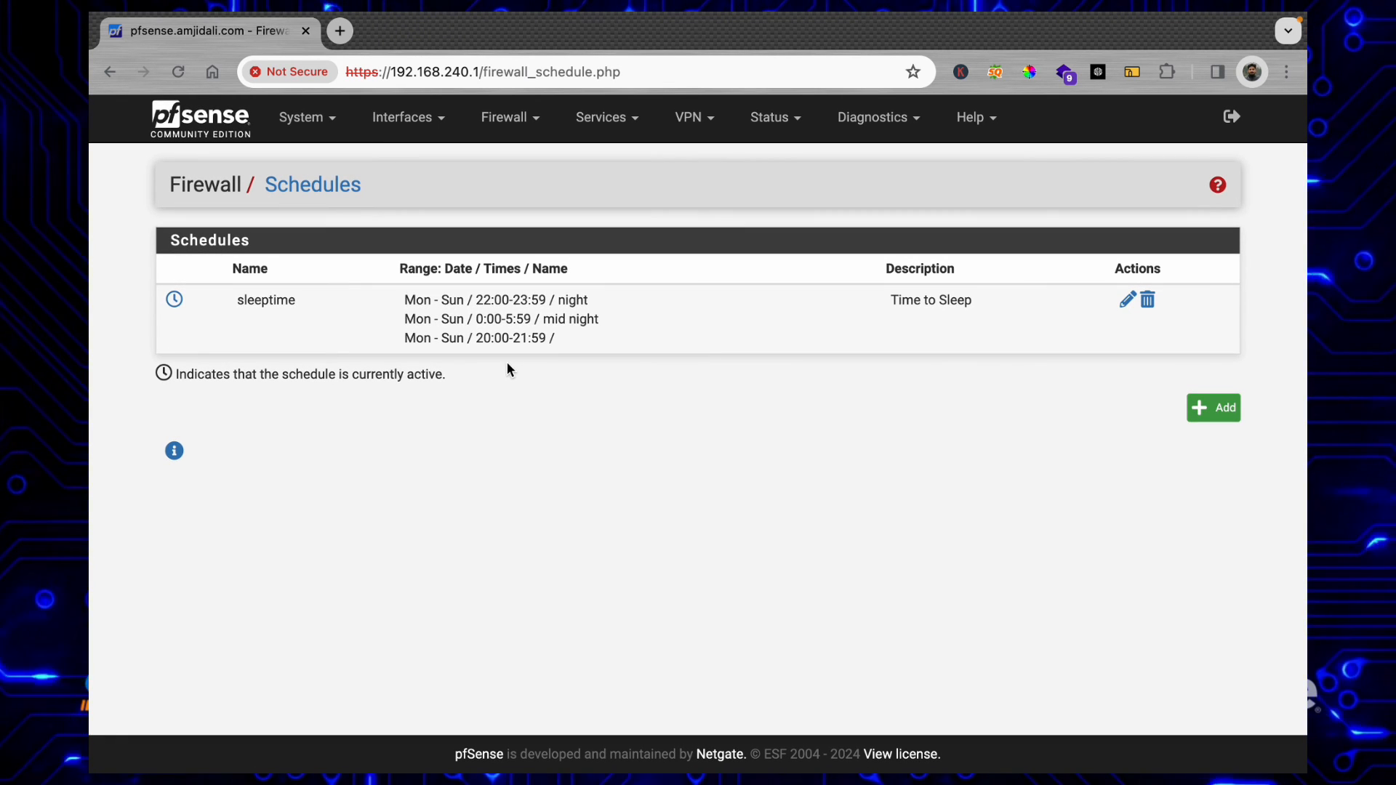
mouse_move(695, 347)
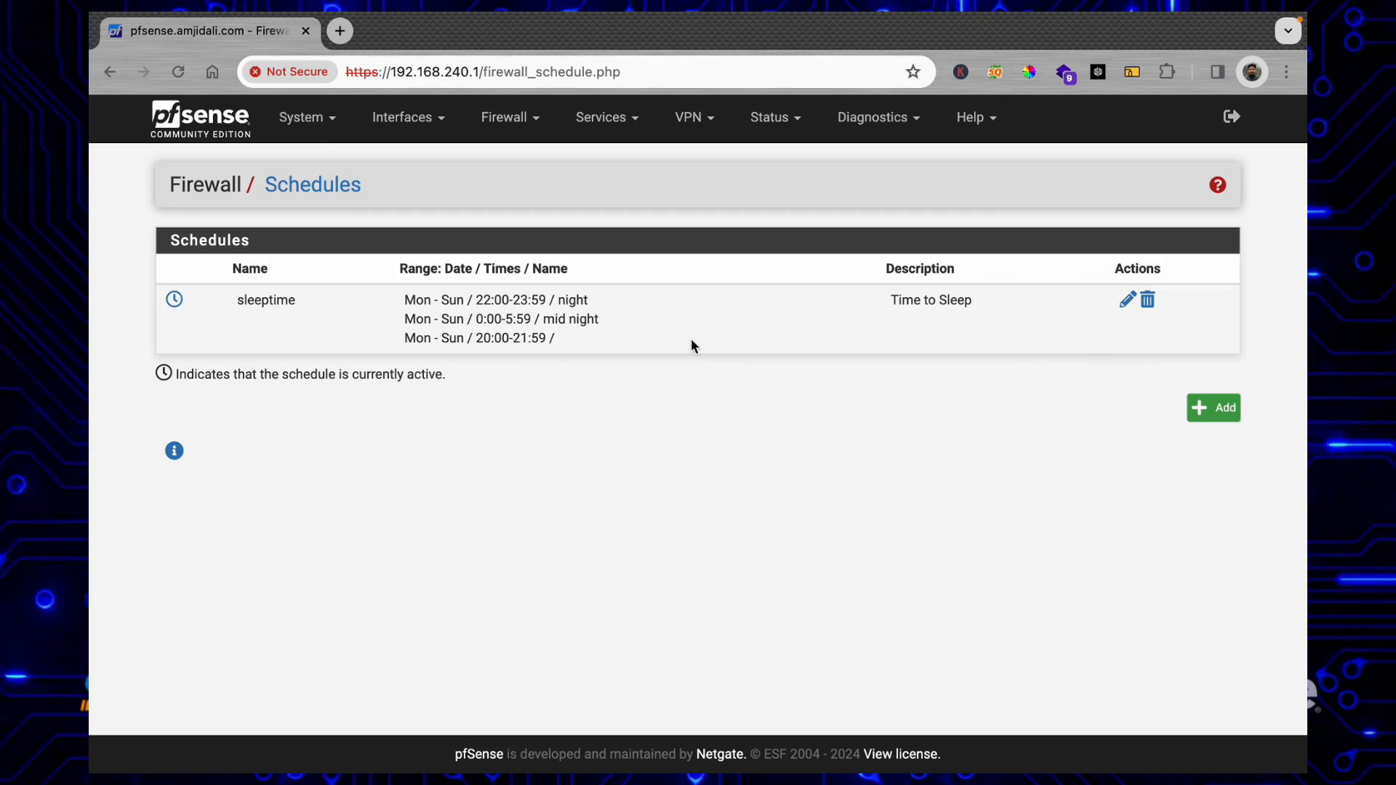